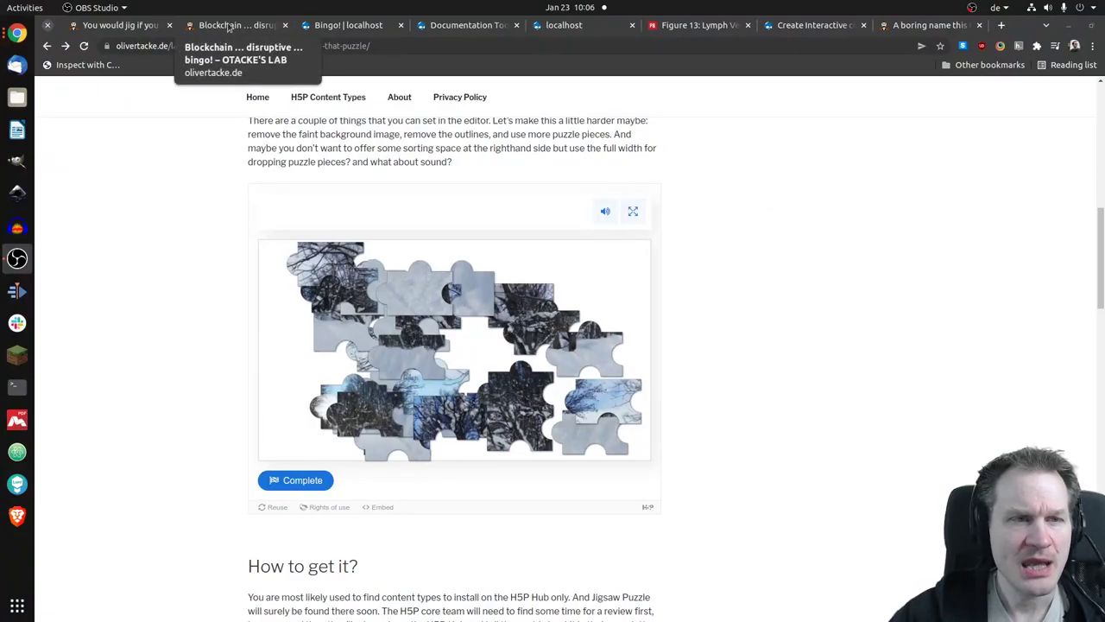
- Switch to the 'Blockchain … disruptive … bingo!' post and scroll to its embedded bingo board
{"action": "left_click", "coordinate": [233, 24]}
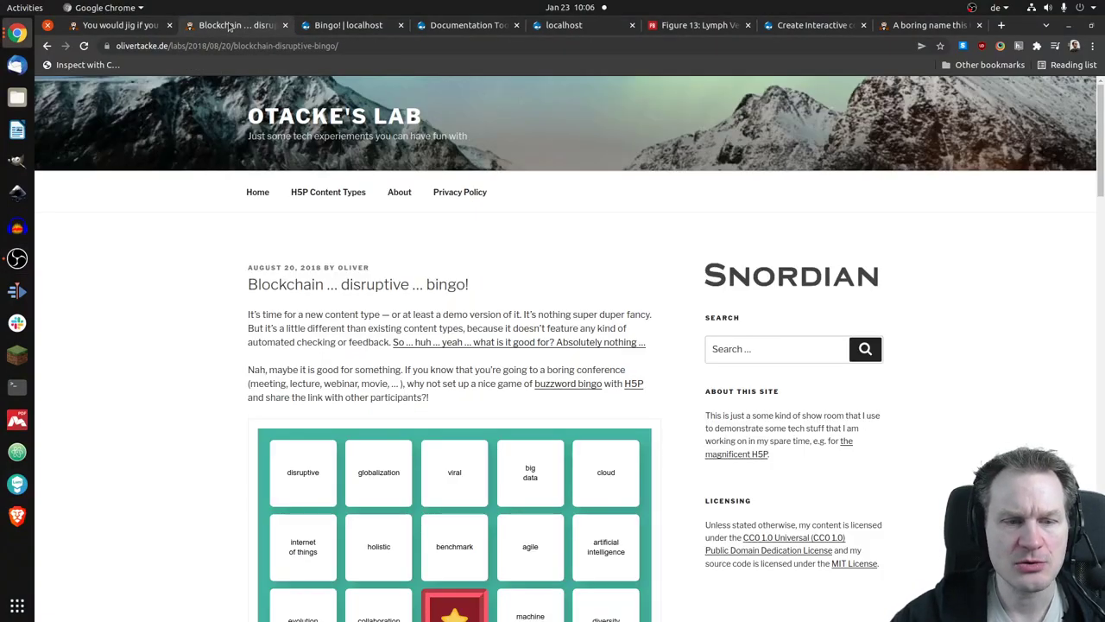
{"action": "scroll", "scroll_direction": "down", "scroll_amount": 3}
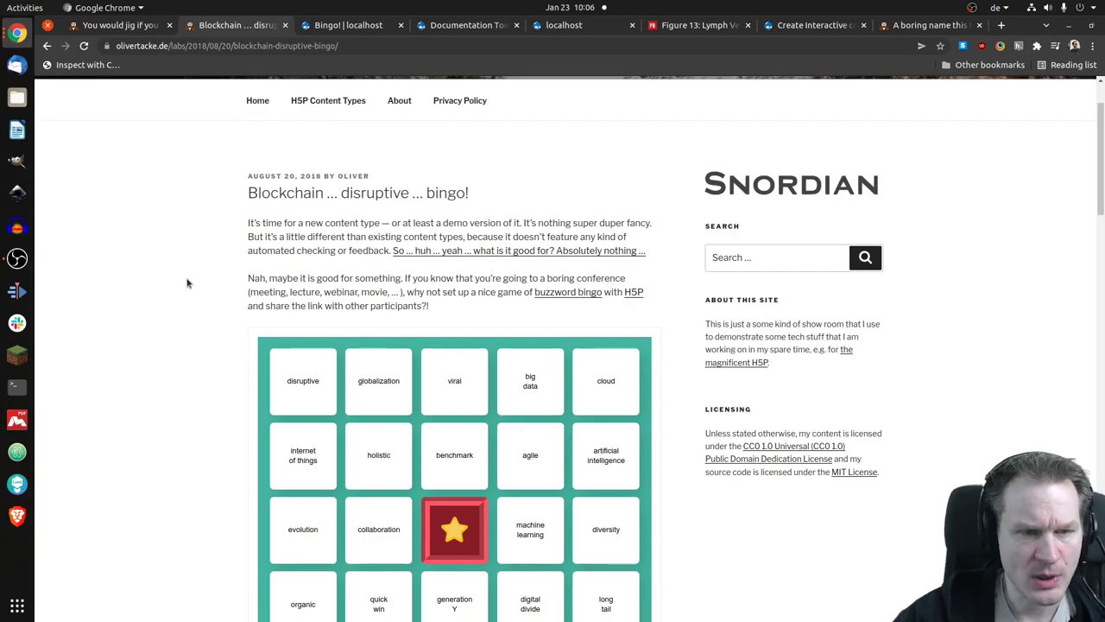
{"action": "scroll", "scroll_direction": "down", "scroll_amount": 3}
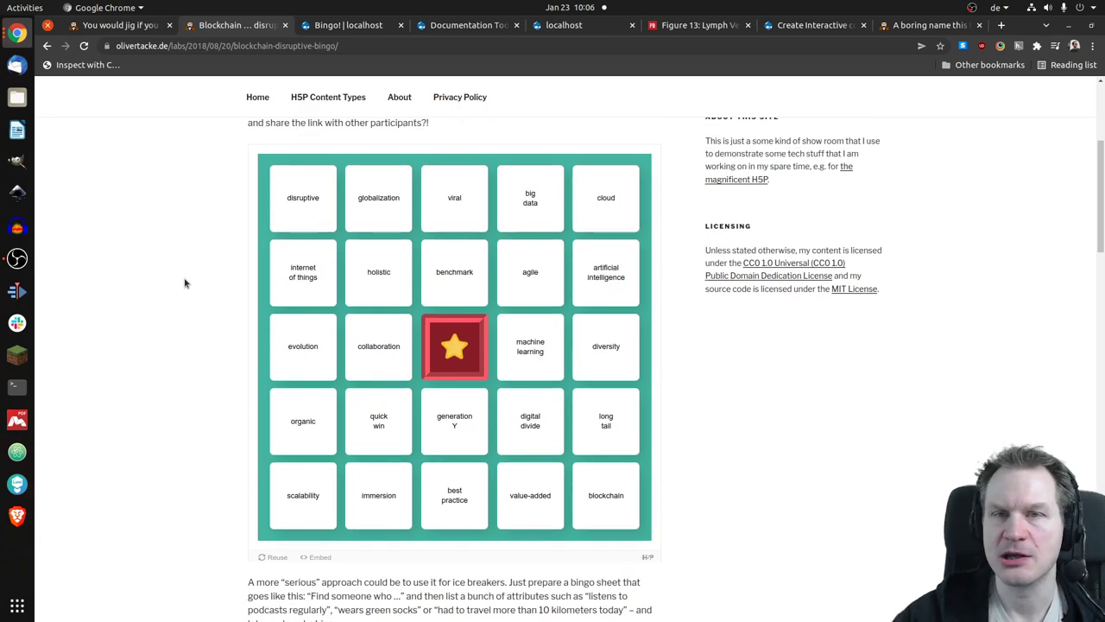
{"action": "mouse_move", "coordinate": [258, 237]}
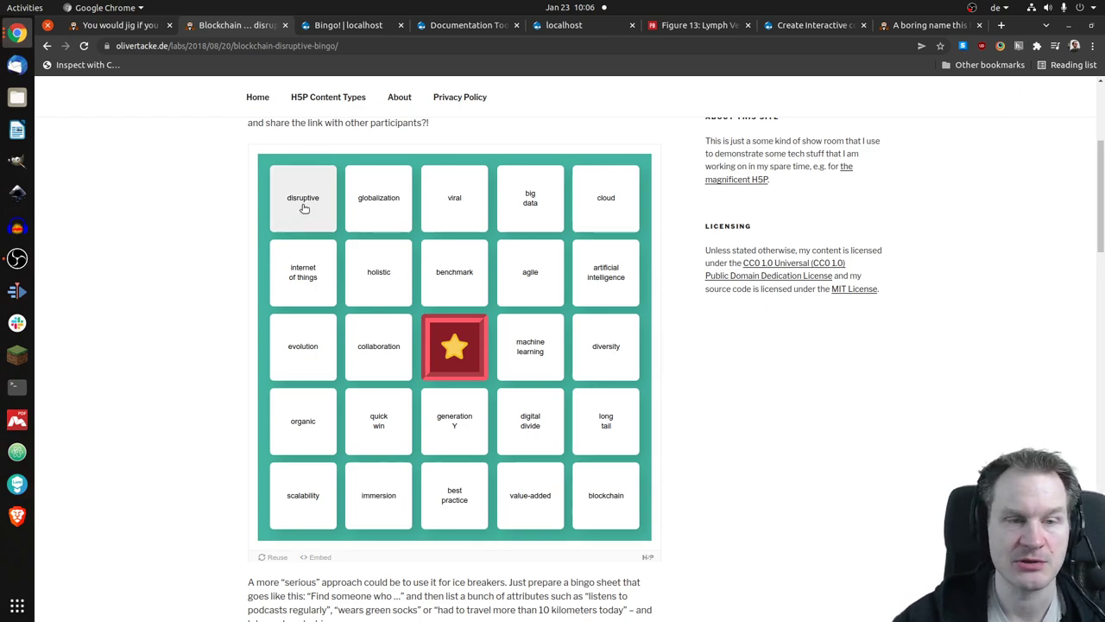
- Mark globalization, viral, benchmark, collaboration and another card until the top row gives bingo
{"action": "left_click", "coordinate": [378, 197]}
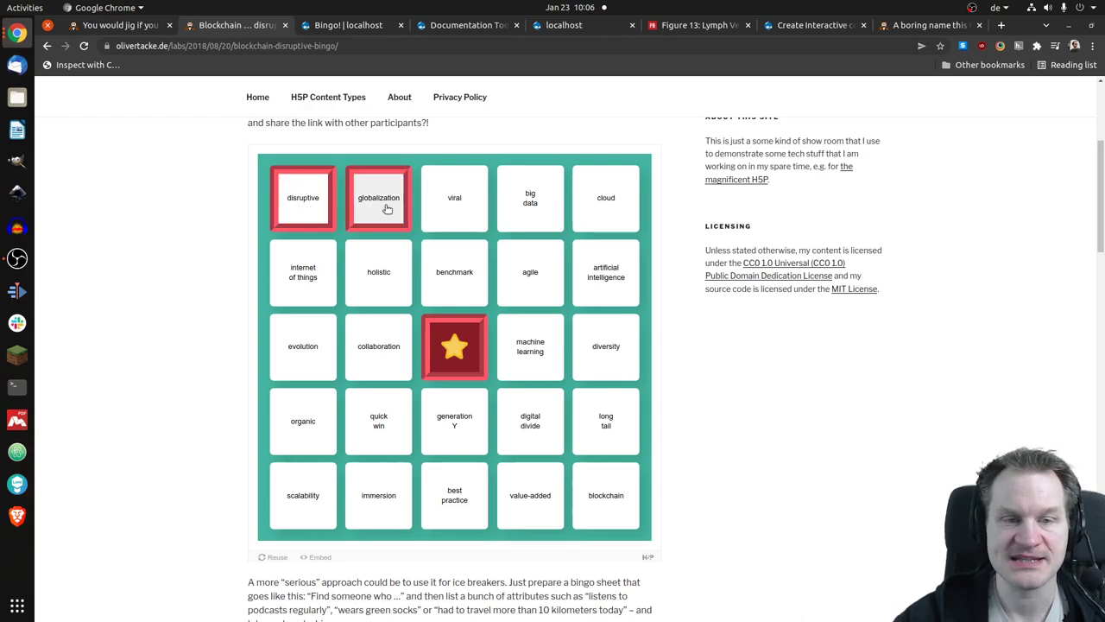
{"action": "left_click", "coordinate": [454, 198]}
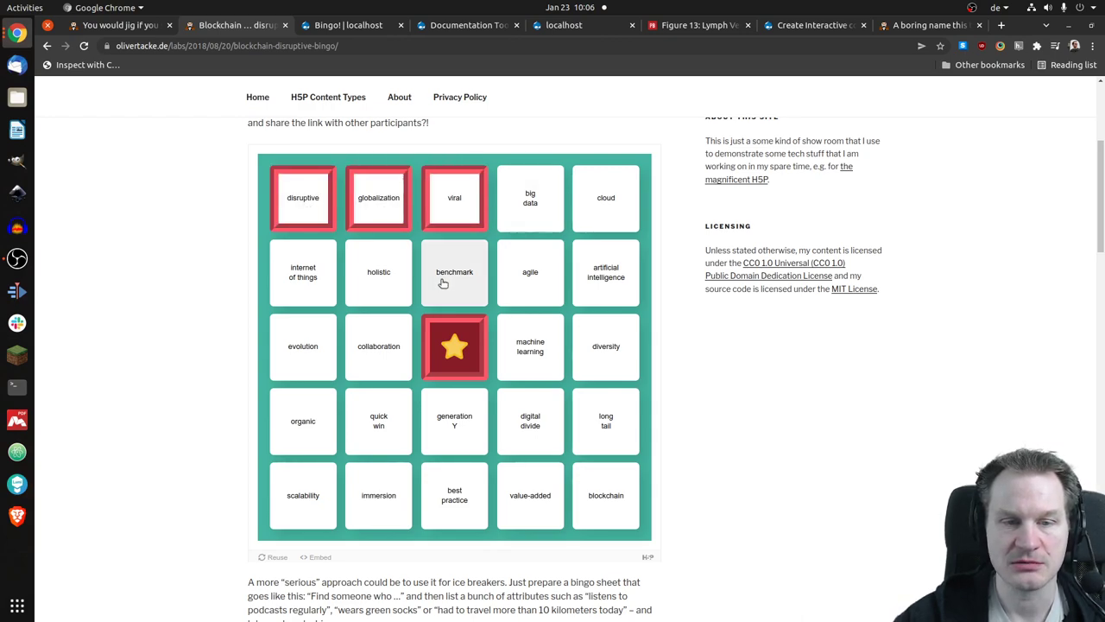
{"action": "left_click", "coordinate": [454, 272]}
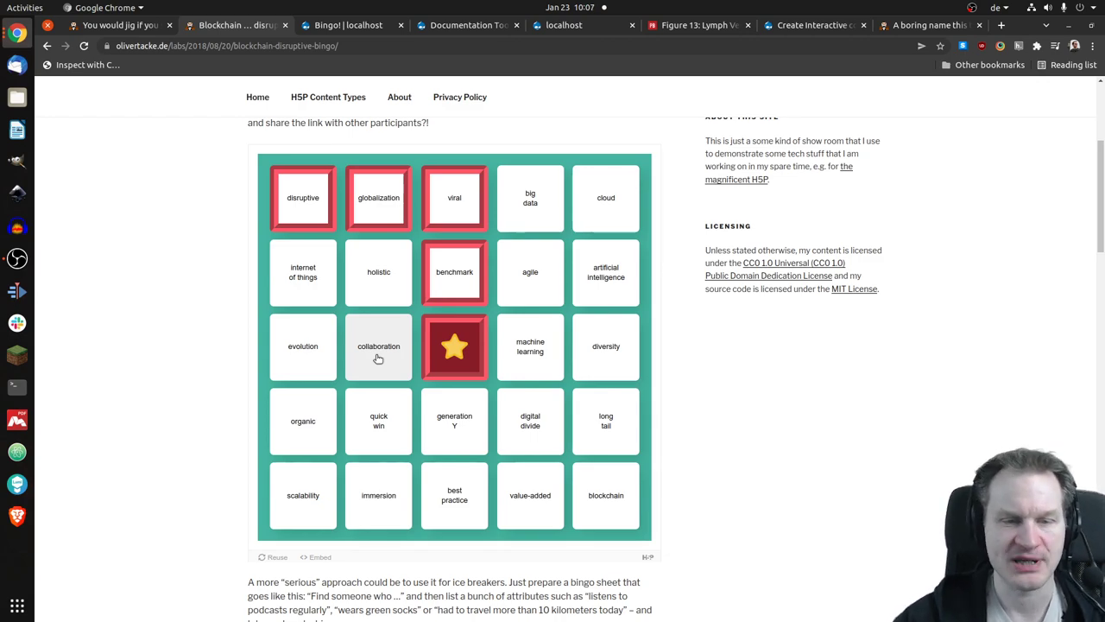
{"action": "left_click", "coordinate": [378, 346]}
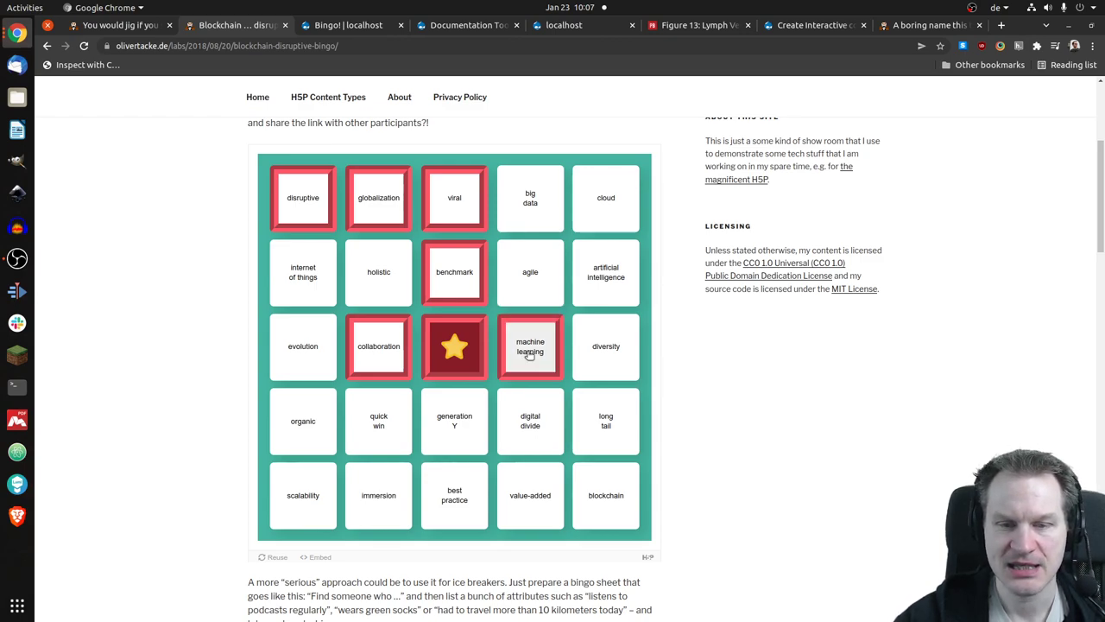
{"action": "left_click", "coordinate": [530, 345]}
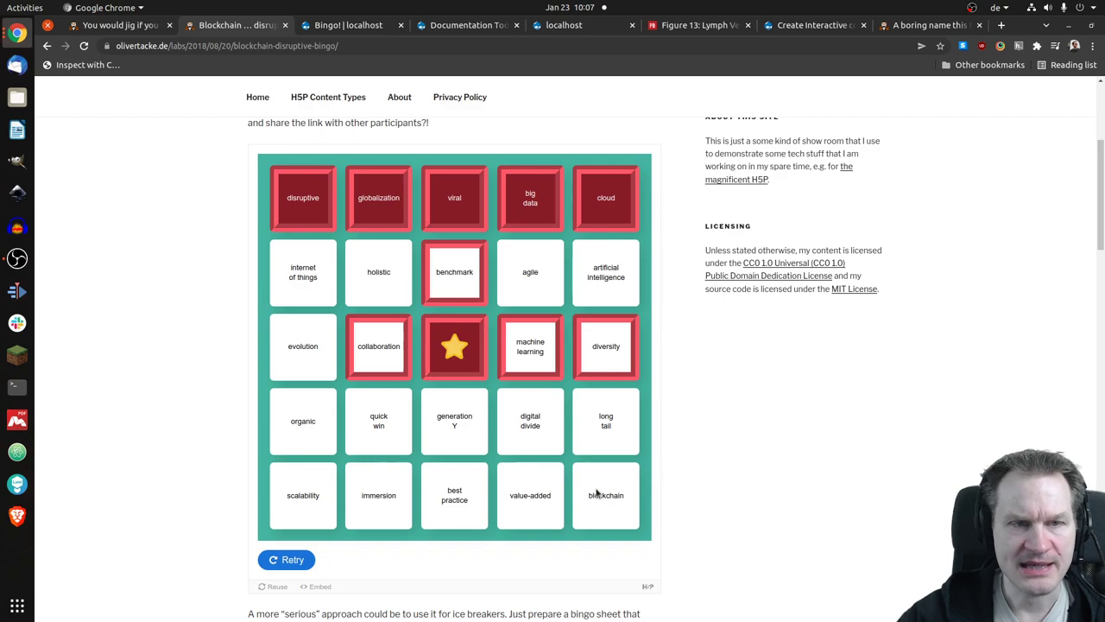
{"action": "mouse_move", "coordinate": [226, 177]}
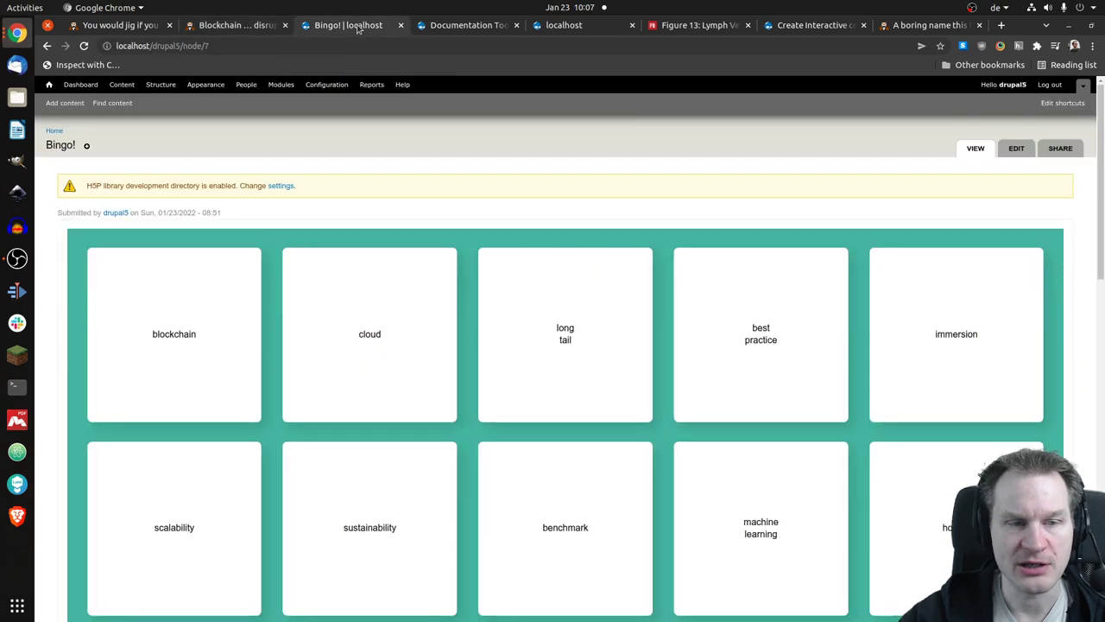
{"action": "scroll", "scroll_direction": "down", "scroll_amount": 3}
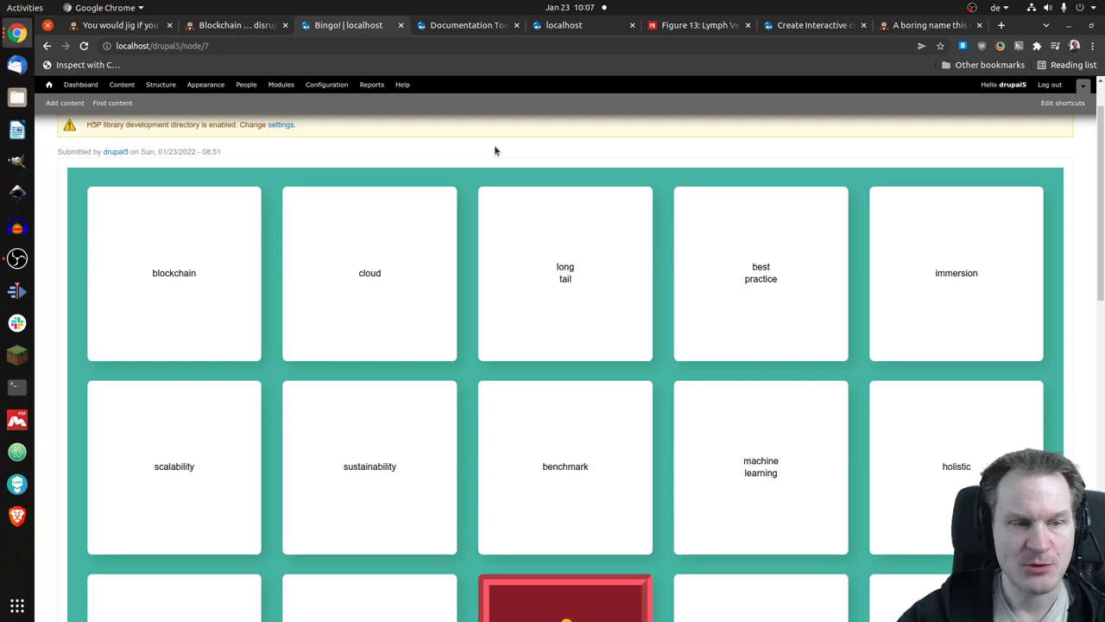
{"action": "scroll", "scroll_direction": "down", "scroll_amount": 3}
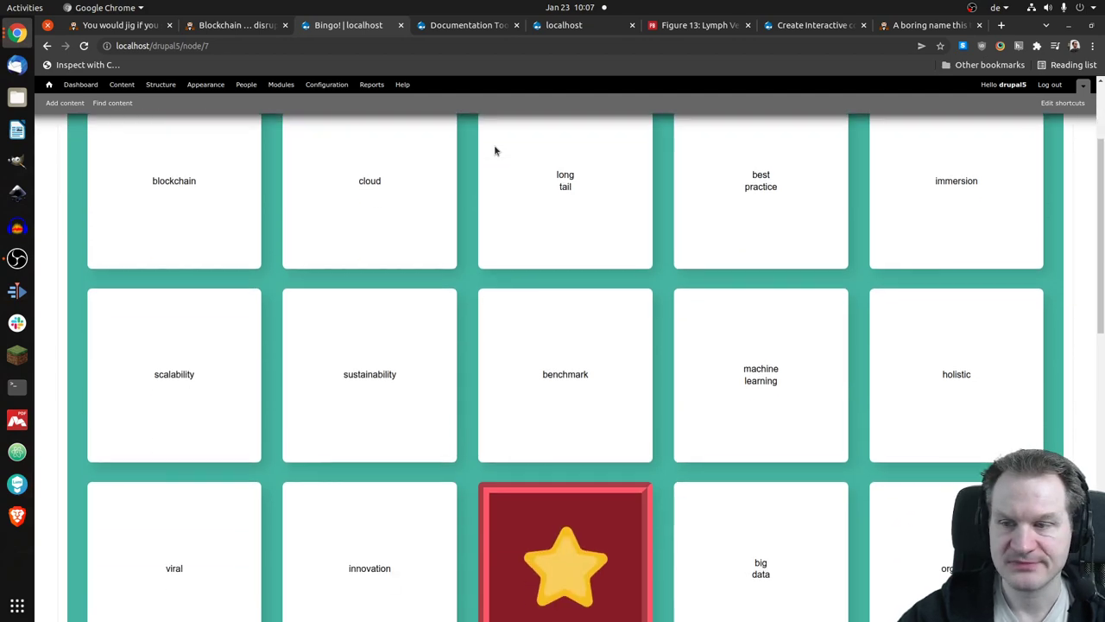
{"action": "scroll", "scroll_direction": "down", "scroll_amount": 3}
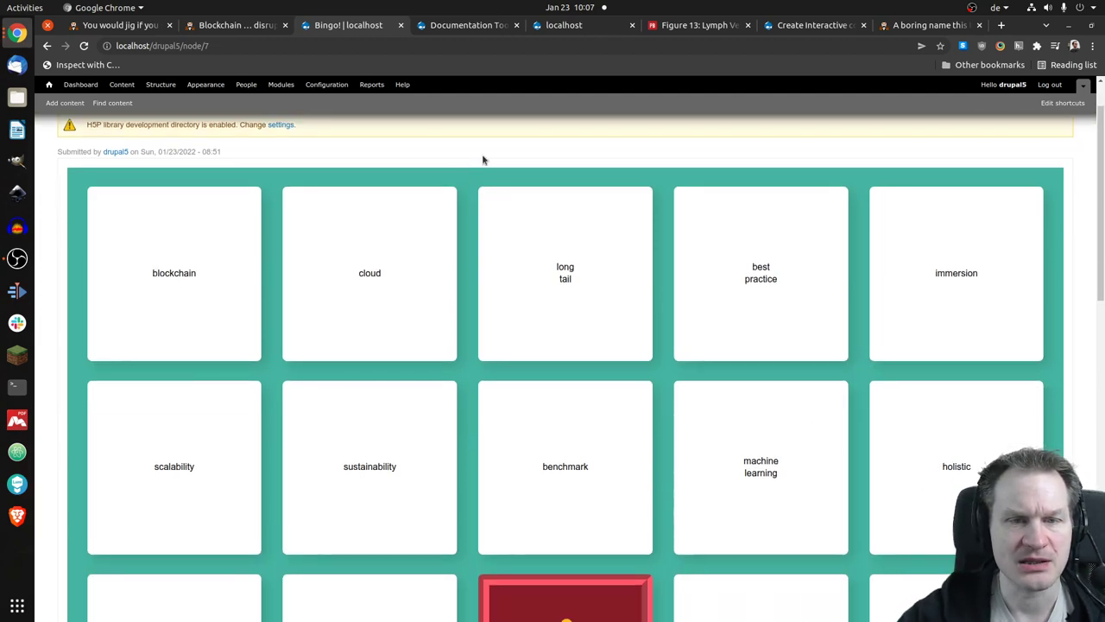
{"action": "mouse_move", "coordinate": [479, 149]}
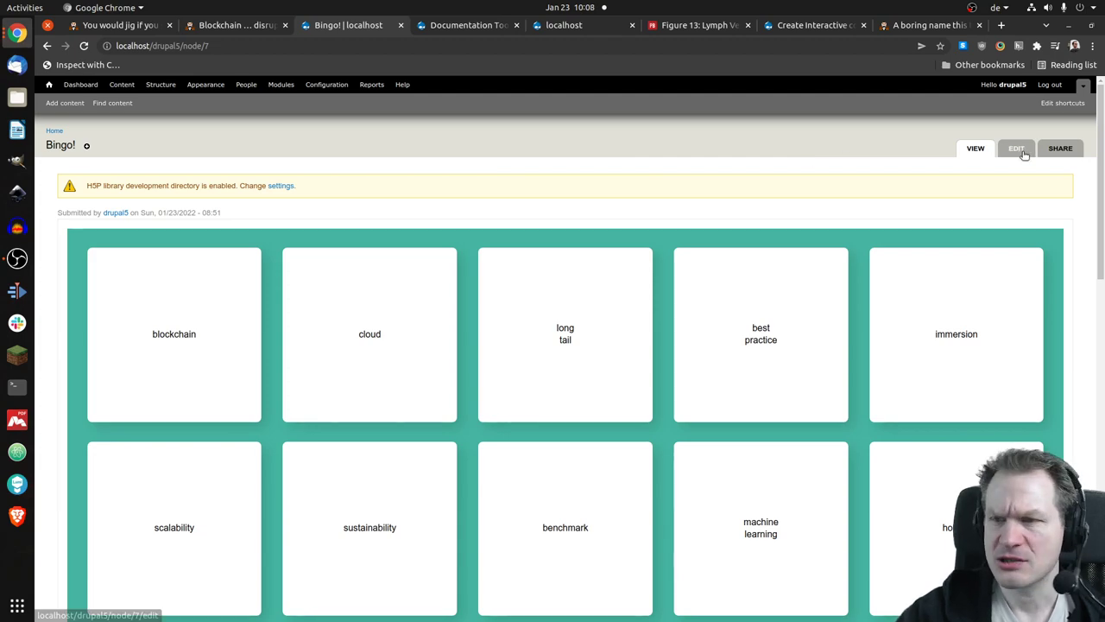
- Open the Bingo node's editor and expand Behavioural settings to show Height limit mode
{"action": "left_click", "coordinate": [1016, 148]}
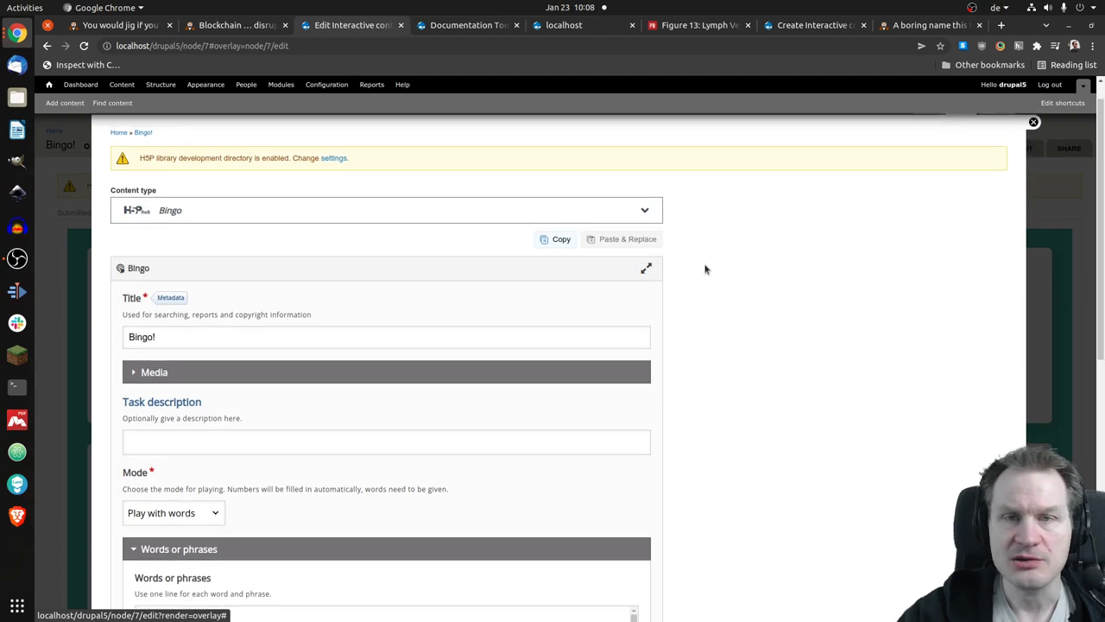
{"action": "scroll", "scroll_direction": "down", "scroll_amount": 3}
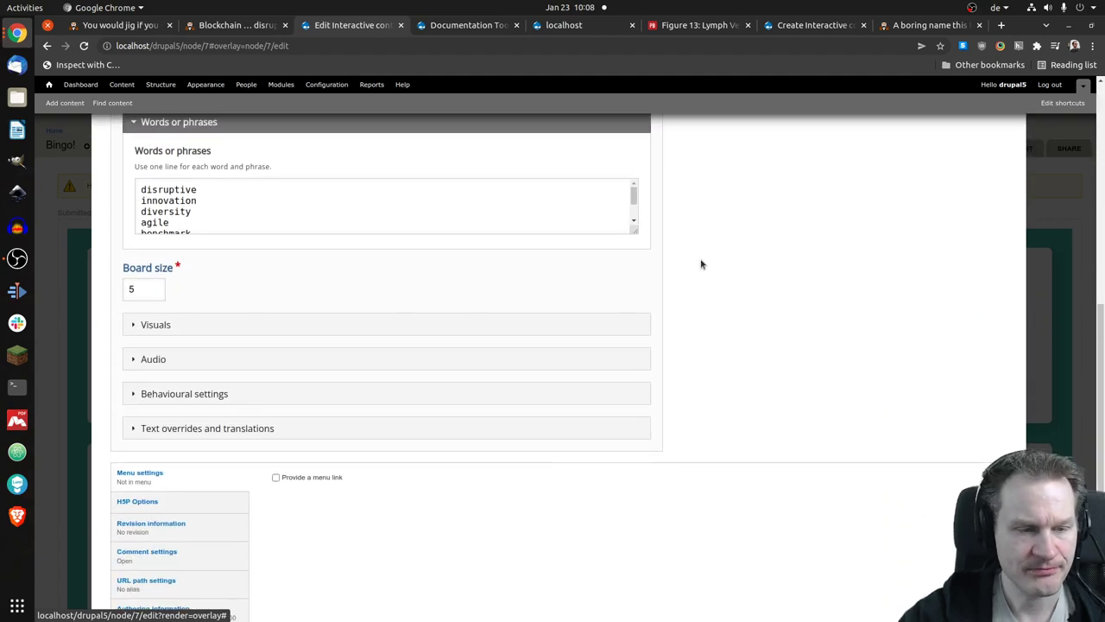
{"action": "scroll", "scroll_direction": "down", "scroll_amount": 3}
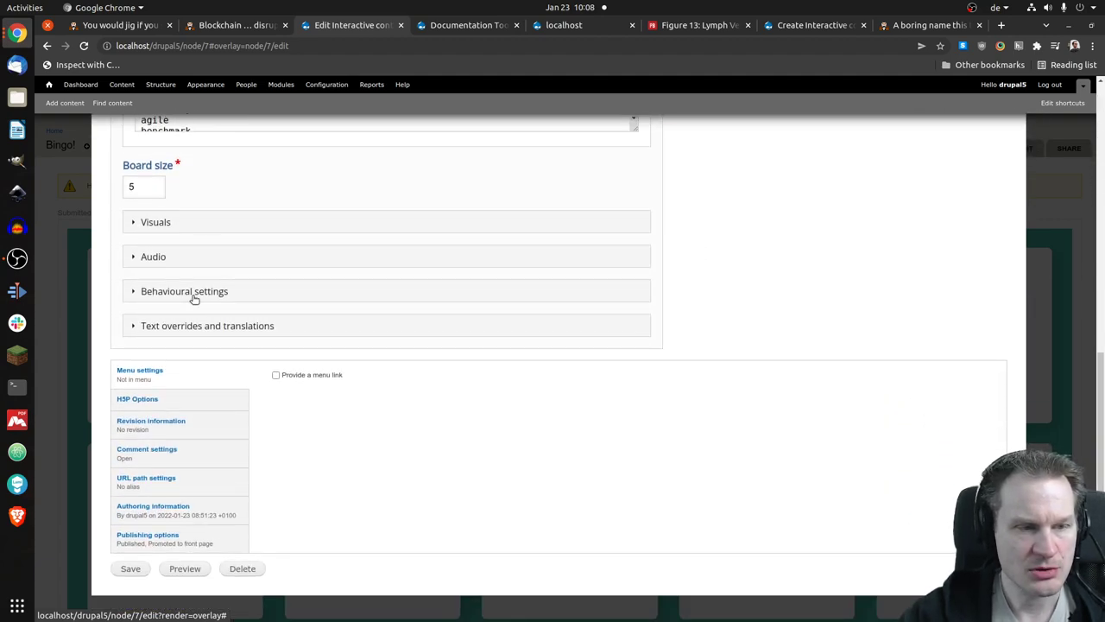
{"action": "mouse_move", "coordinate": [202, 291]}
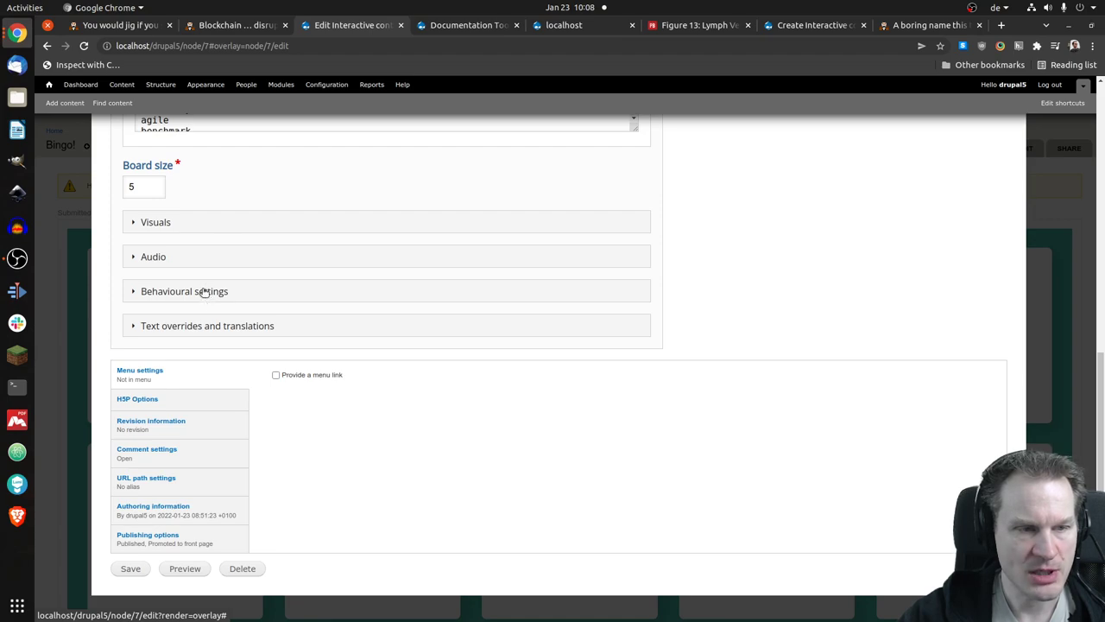
{"action": "left_click", "coordinate": [156, 222]}
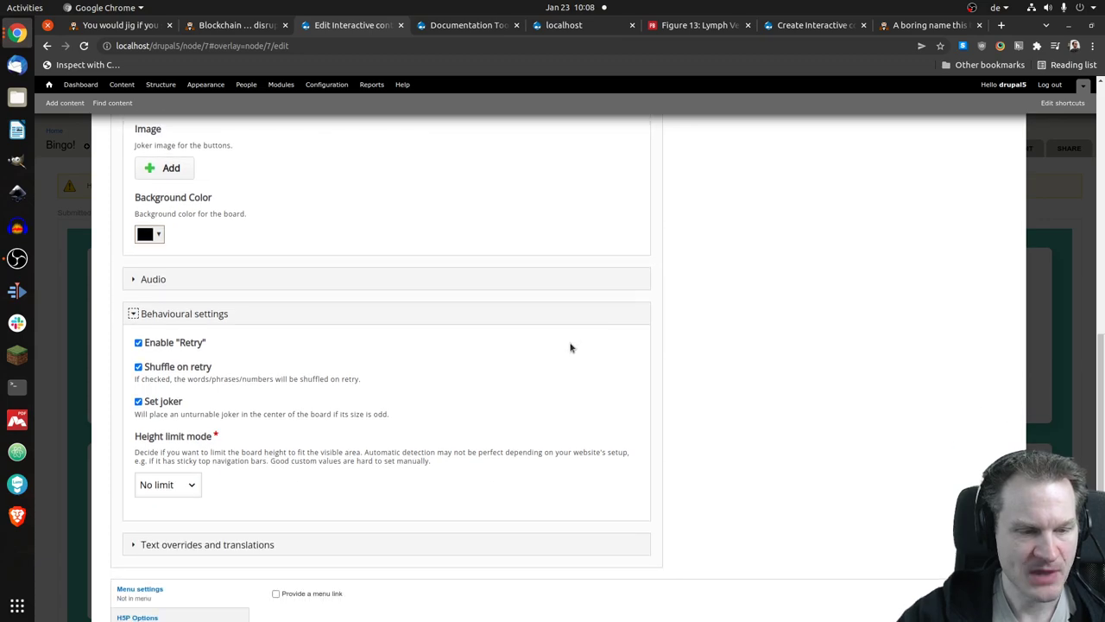
{"action": "scroll", "scroll_direction": "down", "scroll_amount": 3}
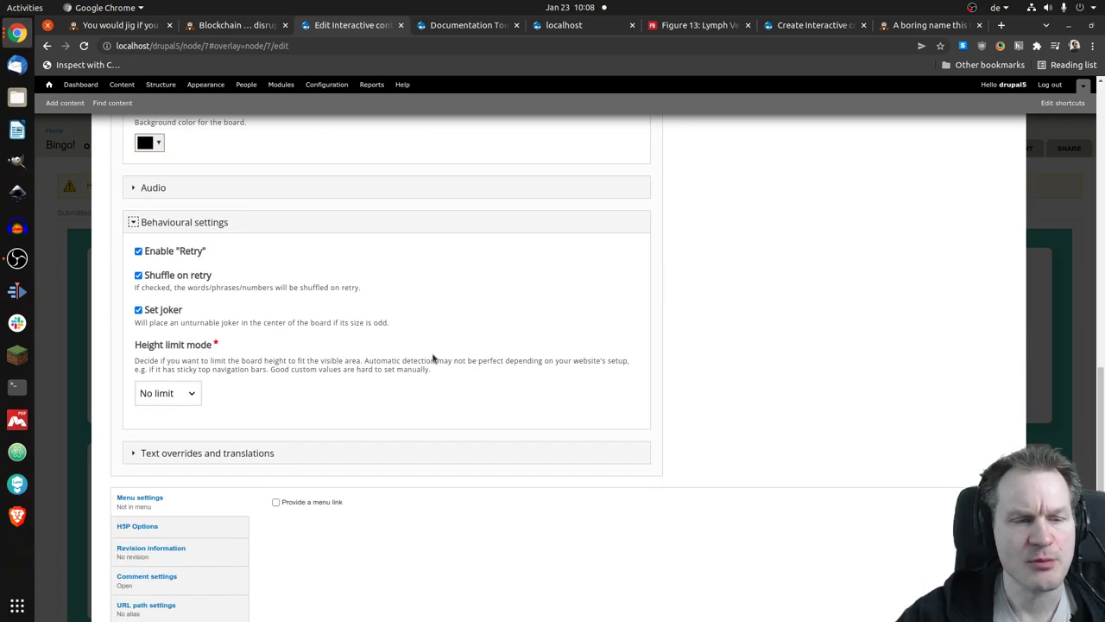
{"action": "mouse_move", "coordinate": [216, 380]}
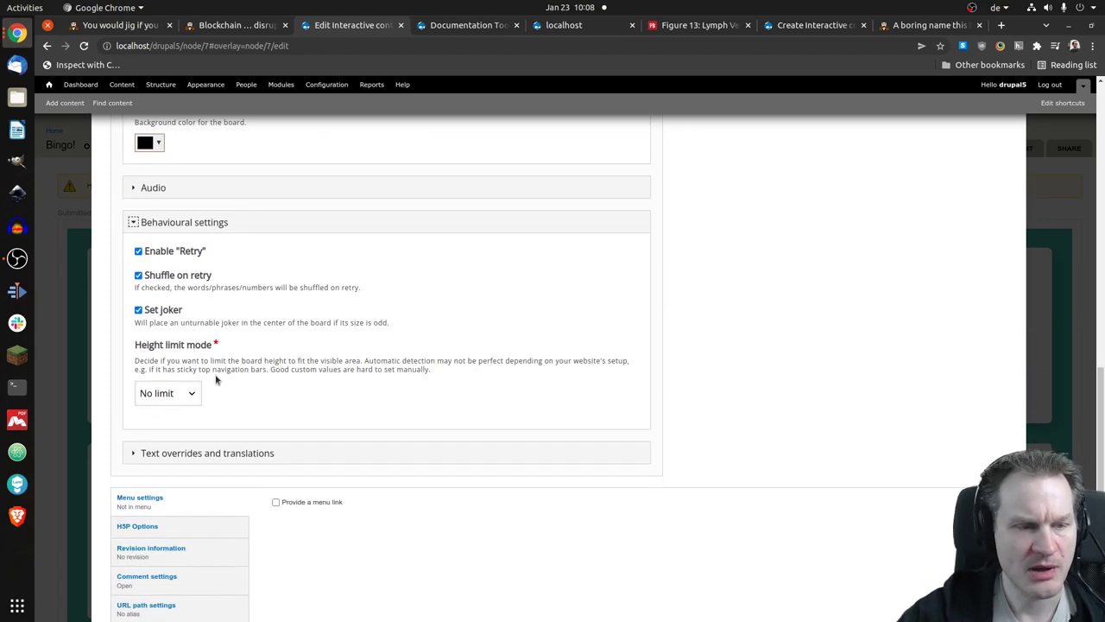
{"action": "mouse_move", "coordinate": [153, 403]}
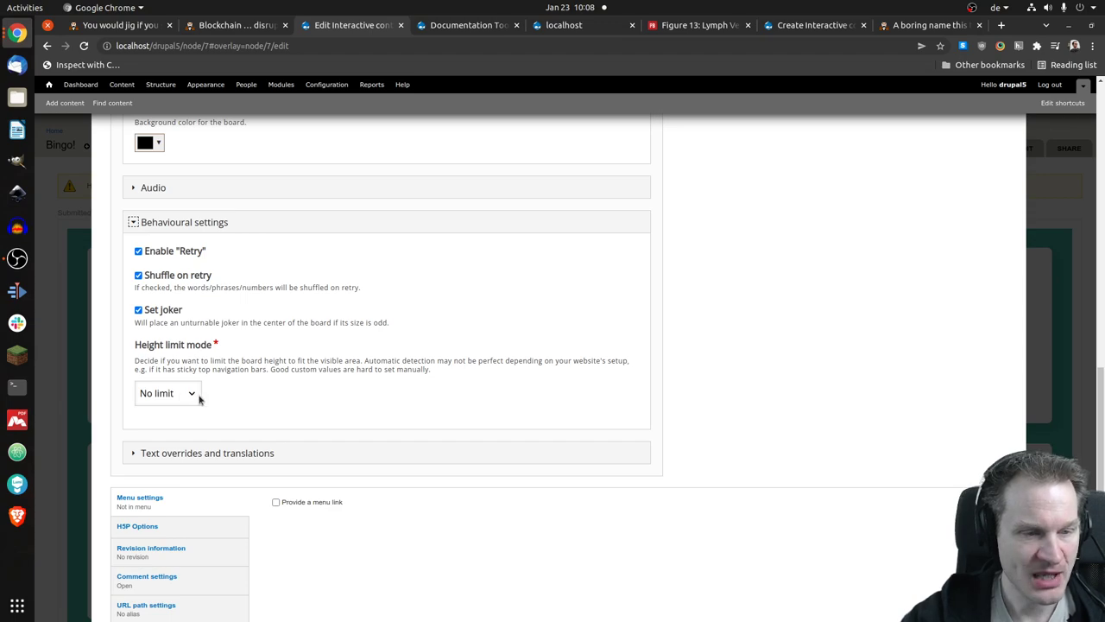
- Set Height limit mode to Custom with a 200-pixel height limit and save
{"action": "left_click", "coordinate": [168, 393]}
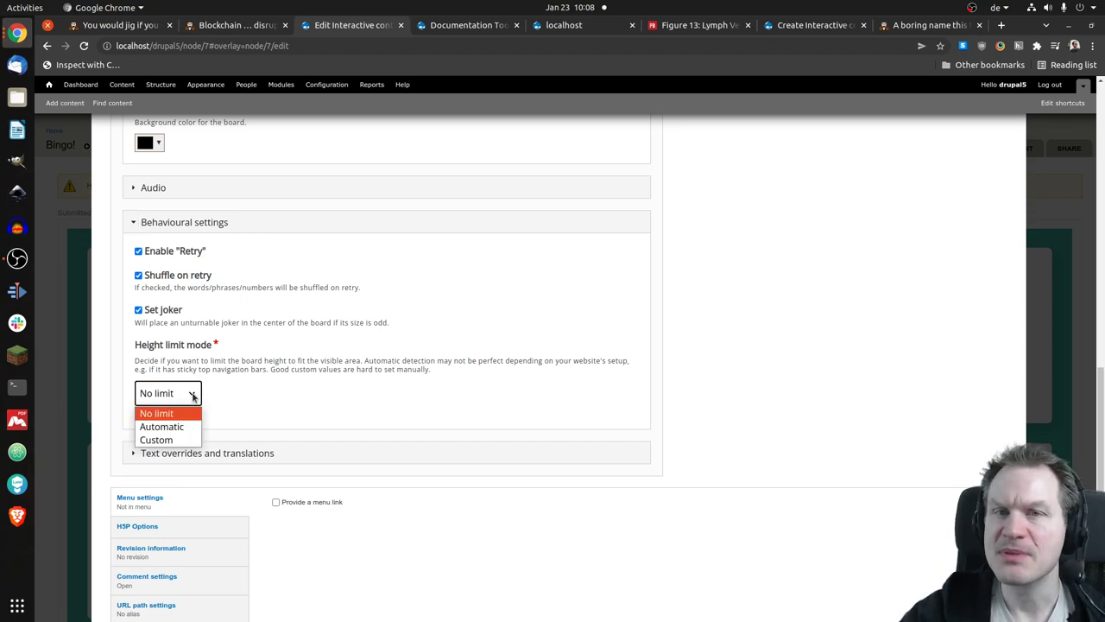
{"action": "left_click", "coordinate": [157, 439]}
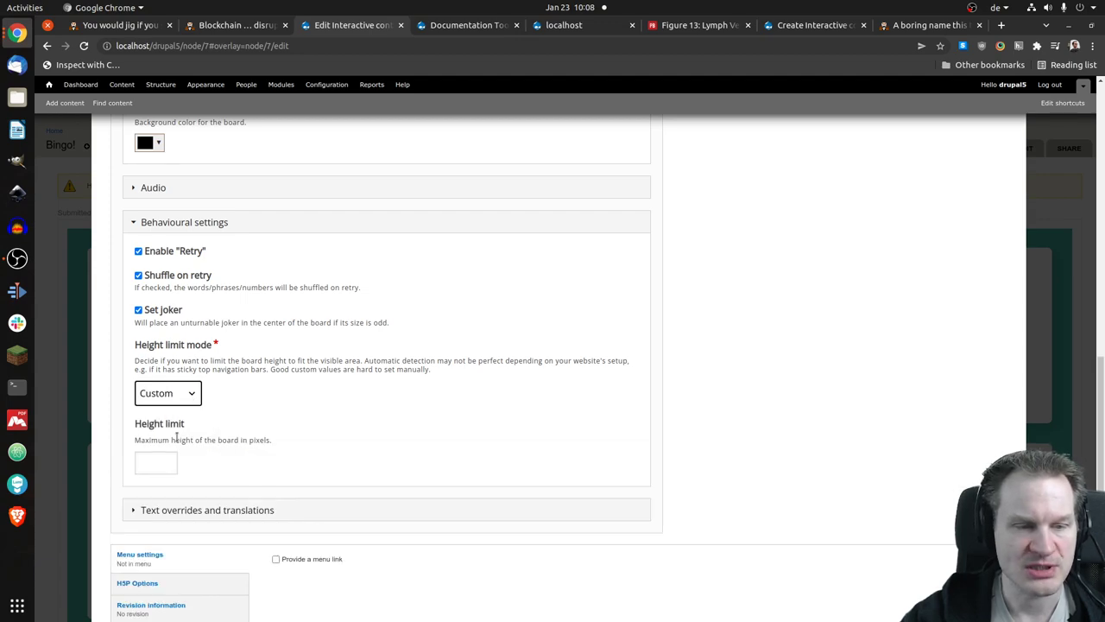
{"action": "left_click", "coordinate": [156, 462]}
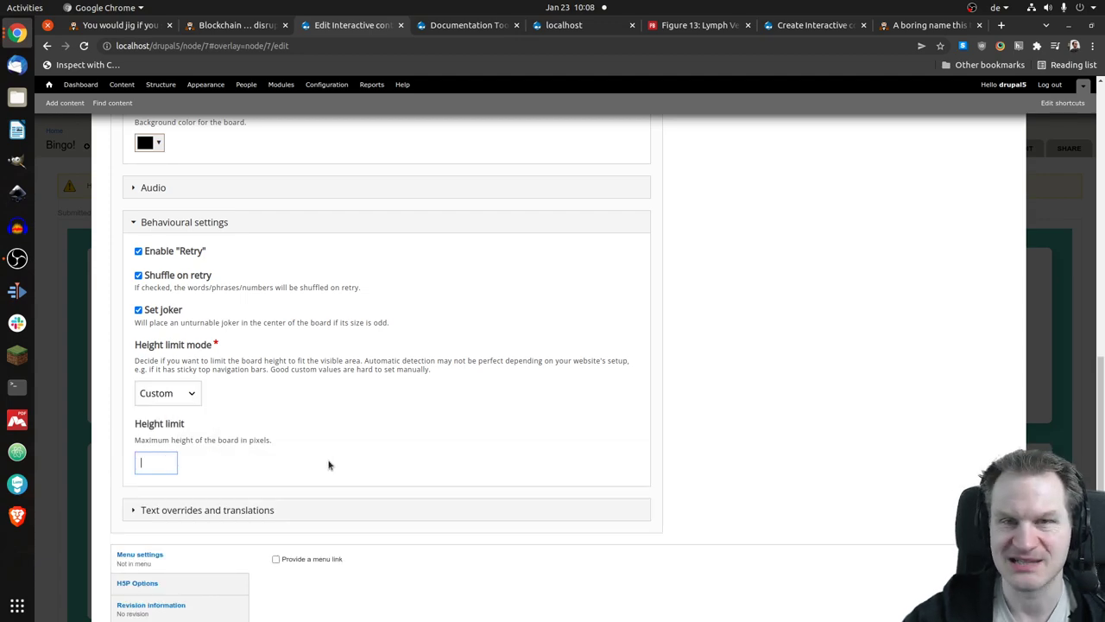
{"action": "type", "text": "200"}
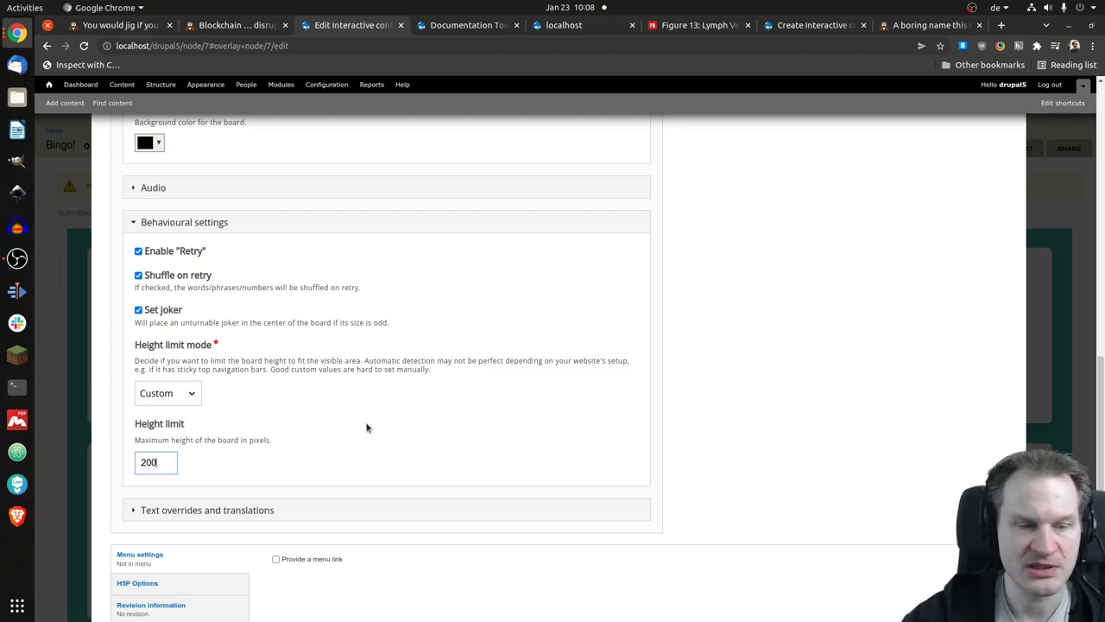
{"action": "scroll", "scroll_direction": "down", "scroll_amount": 3}
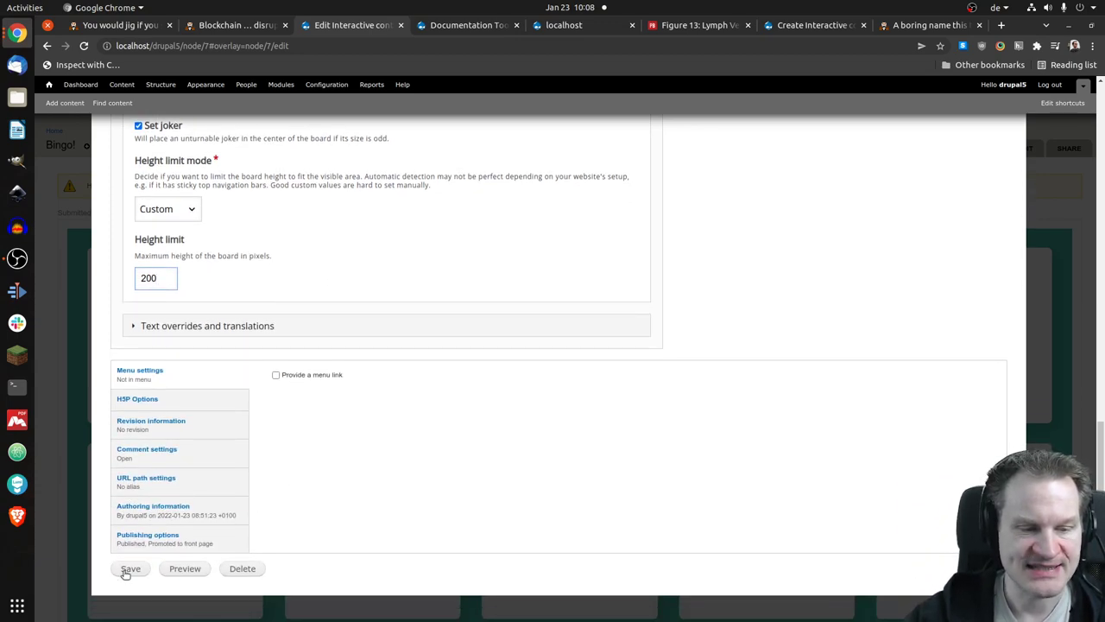
{"action": "left_click", "coordinate": [130, 568]}
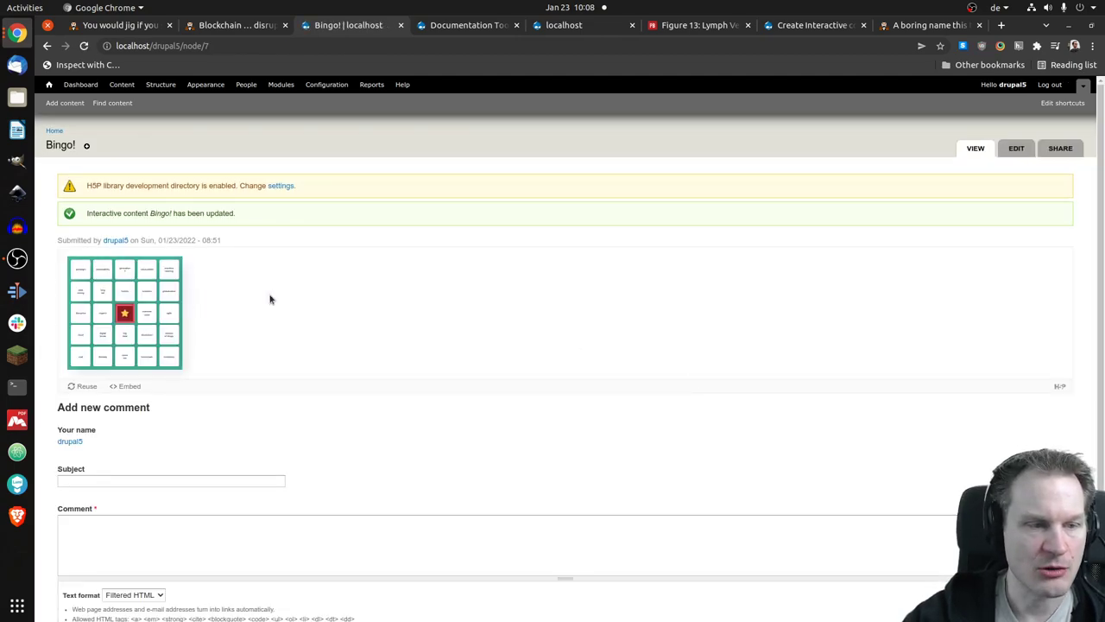
{"action": "mouse_move", "coordinate": [276, 296]}
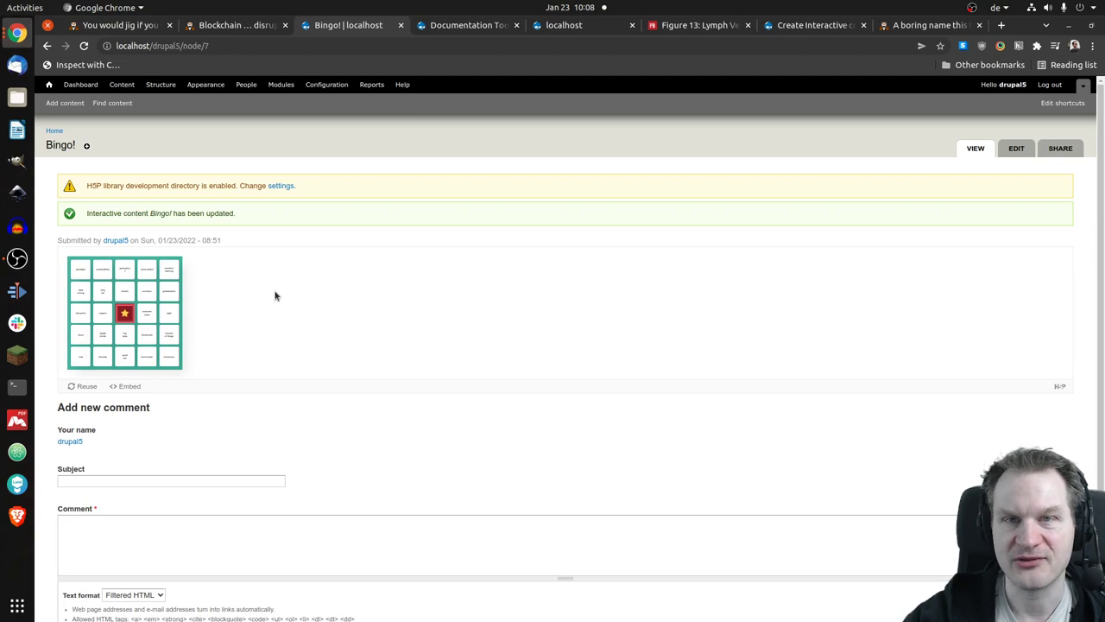
- Mark the first and second cards in the top row of the compact board
{"action": "left_click", "coordinate": [81, 270]}
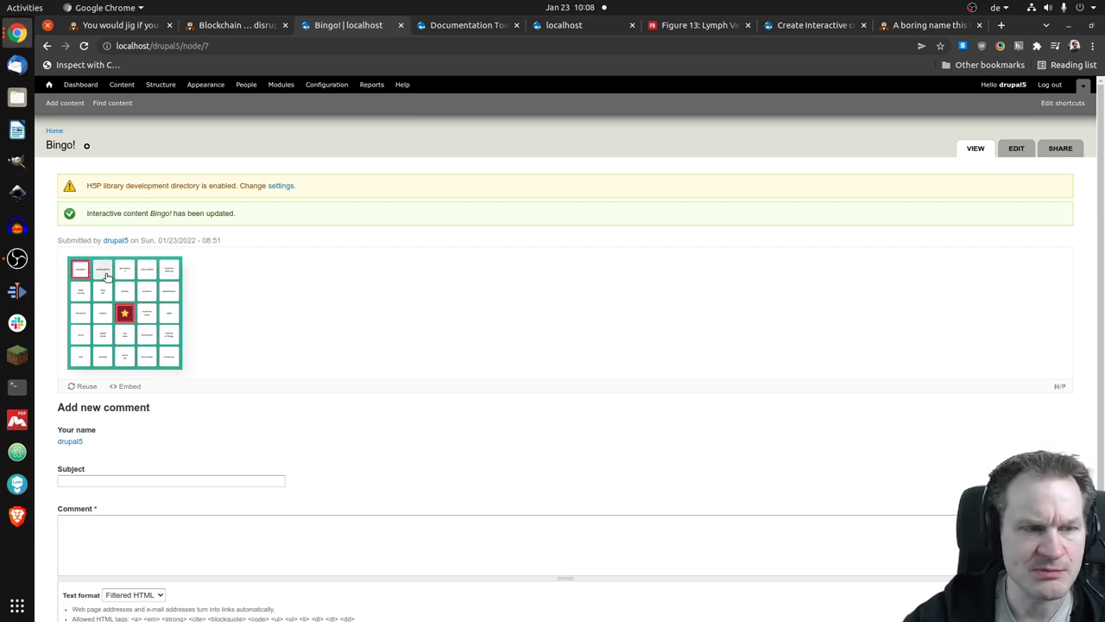
{"action": "left_click", "coordinate": [101, 269]}
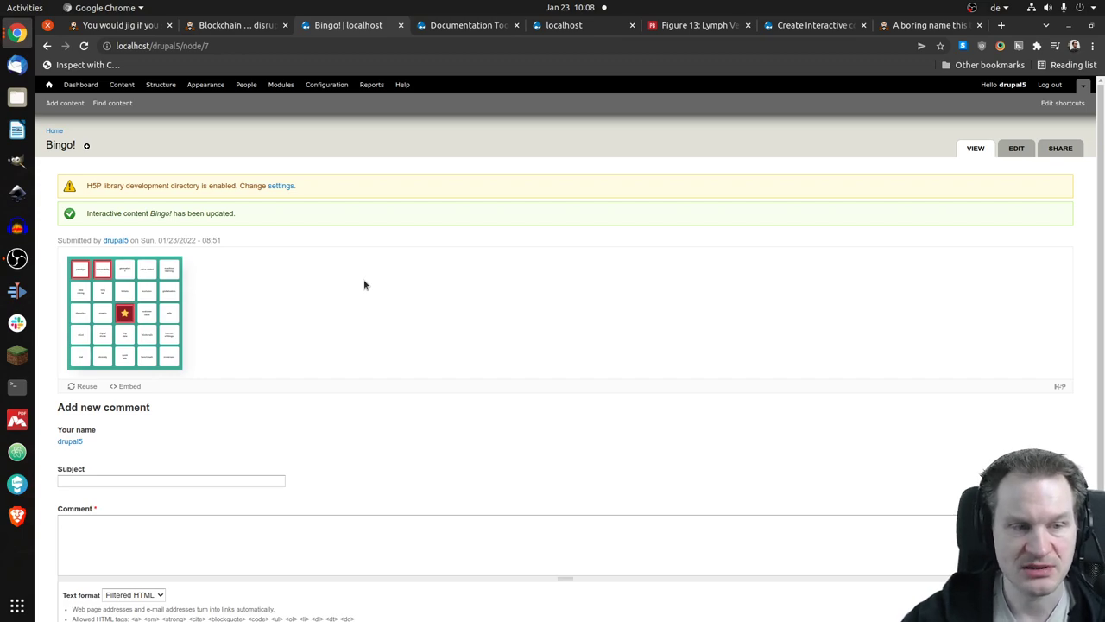
{"action": "mouse_move", "coordinate": [657, 293]}
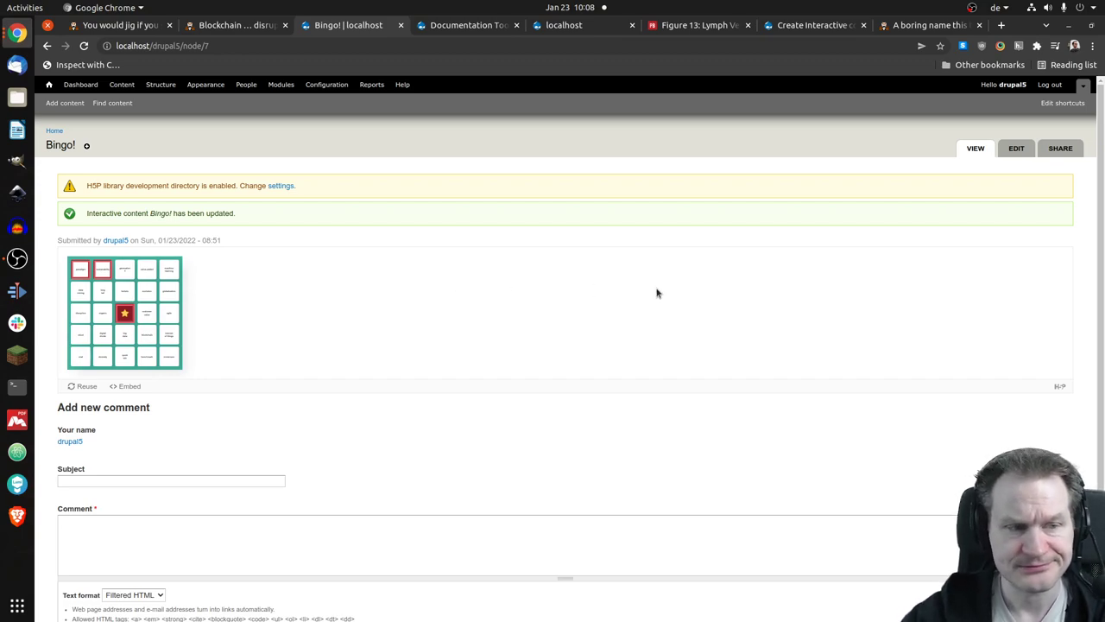
{"action": "mouse_move", "coordinate": [653, 293]}
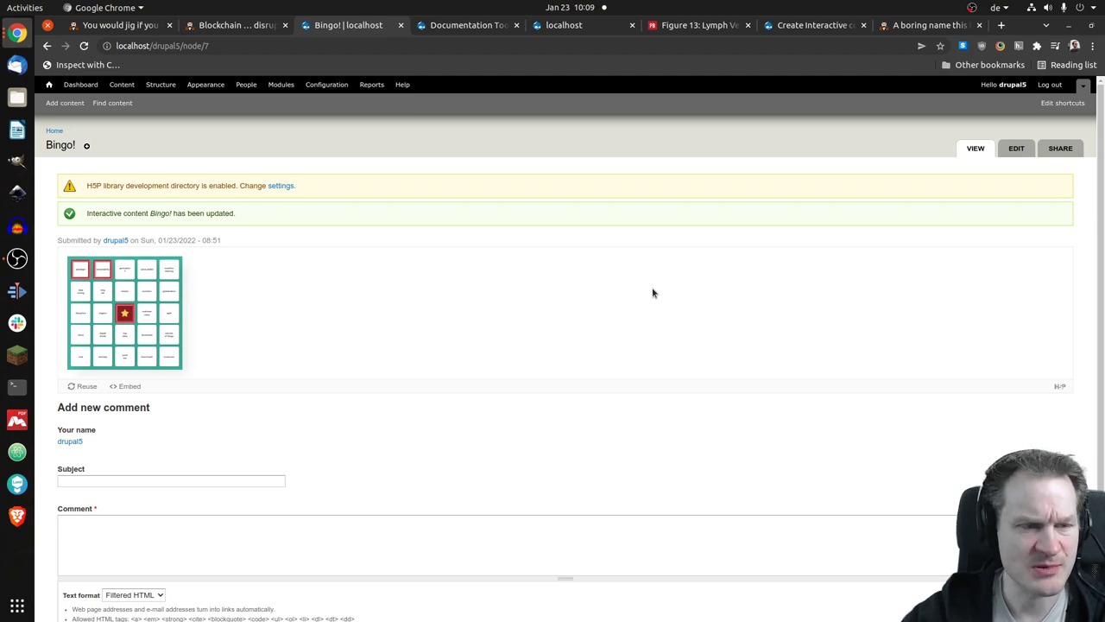
- Edit the Bingo node and change Height limit mode to Automatic
{"action": "left_click", "coordinate": [1016, 147]}
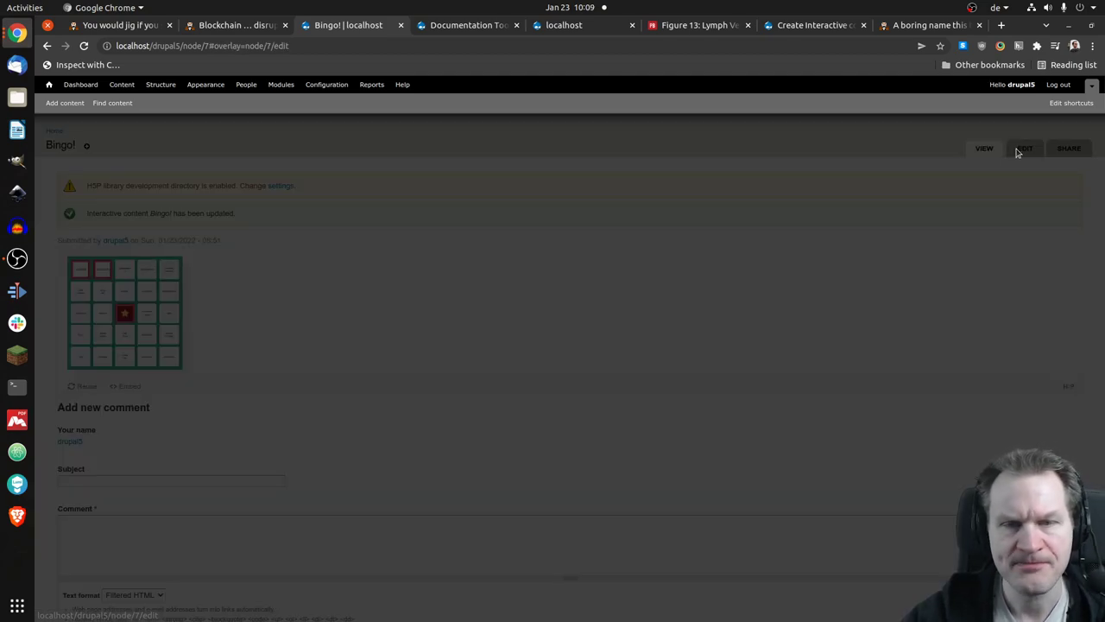
{"action": "left_click", "coordinate": [1023, 147]}
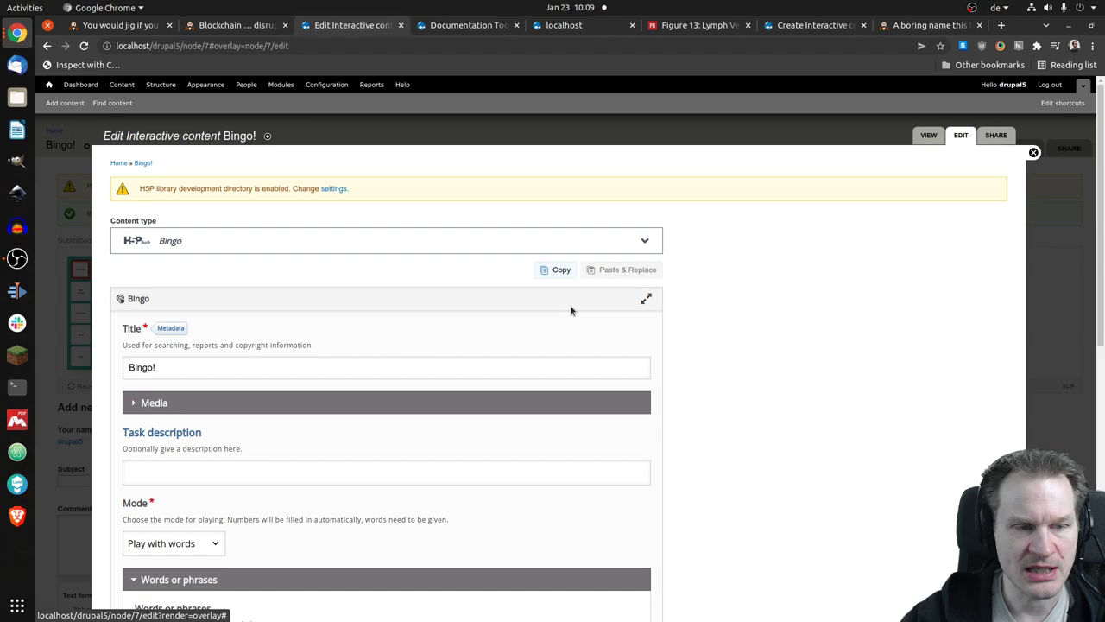
{"action": "mouse_move", "coordinate": [739, 257]}
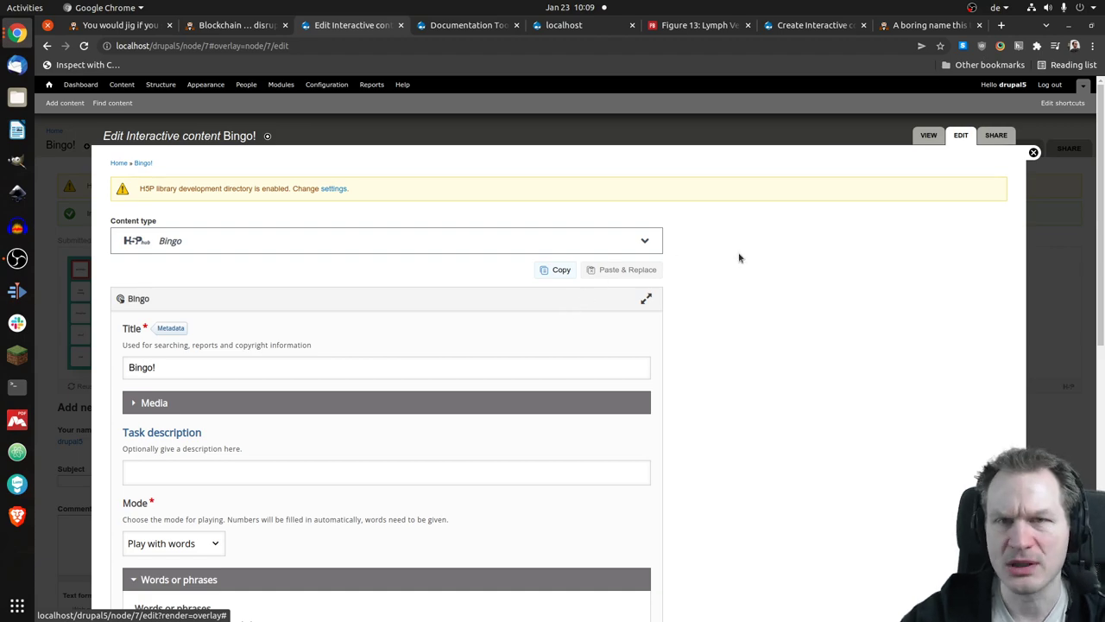
{"action": "scroll", "scroll_direction": "down", "scroll_amount": 3}
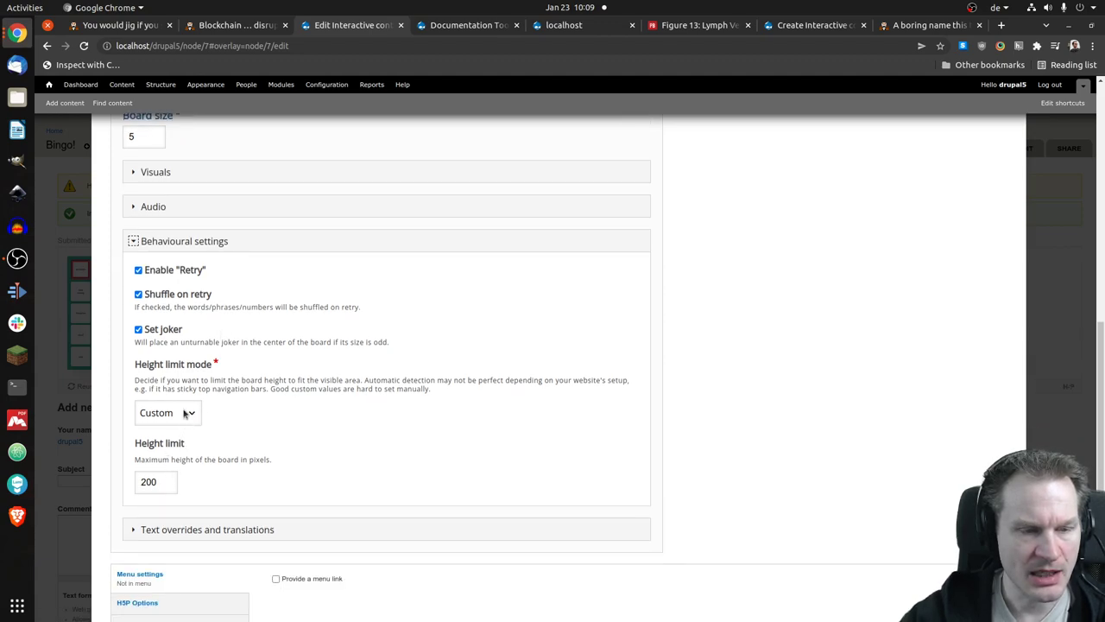
{"action": "left_click", "coordinate": [168, 413]}
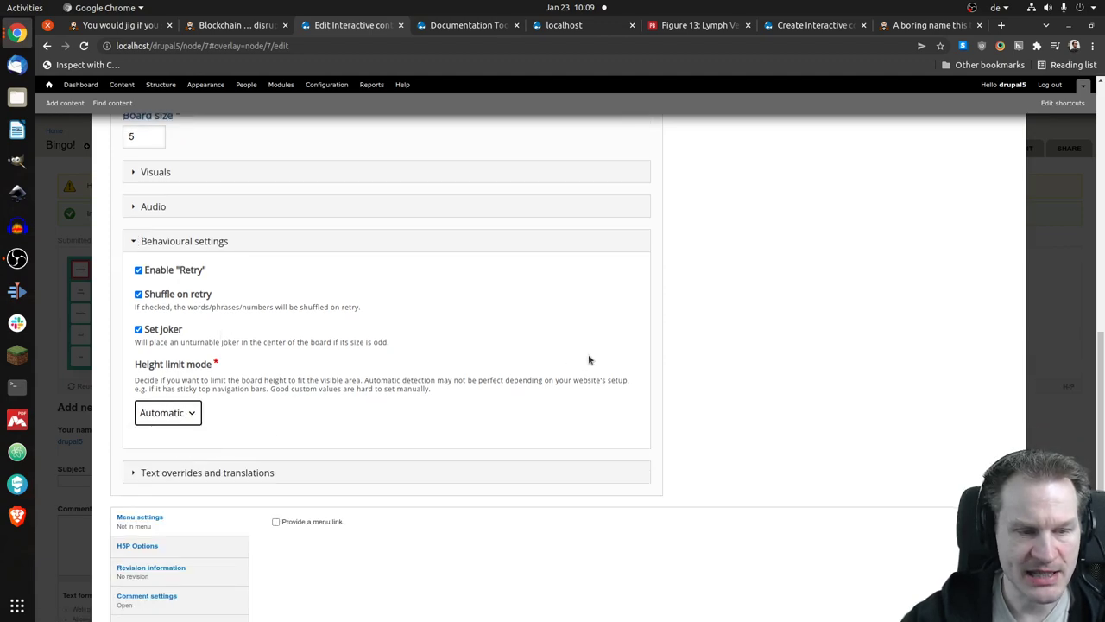
{"action": "scroll", "scroll_direction": "down", "scroll_amount": 3}
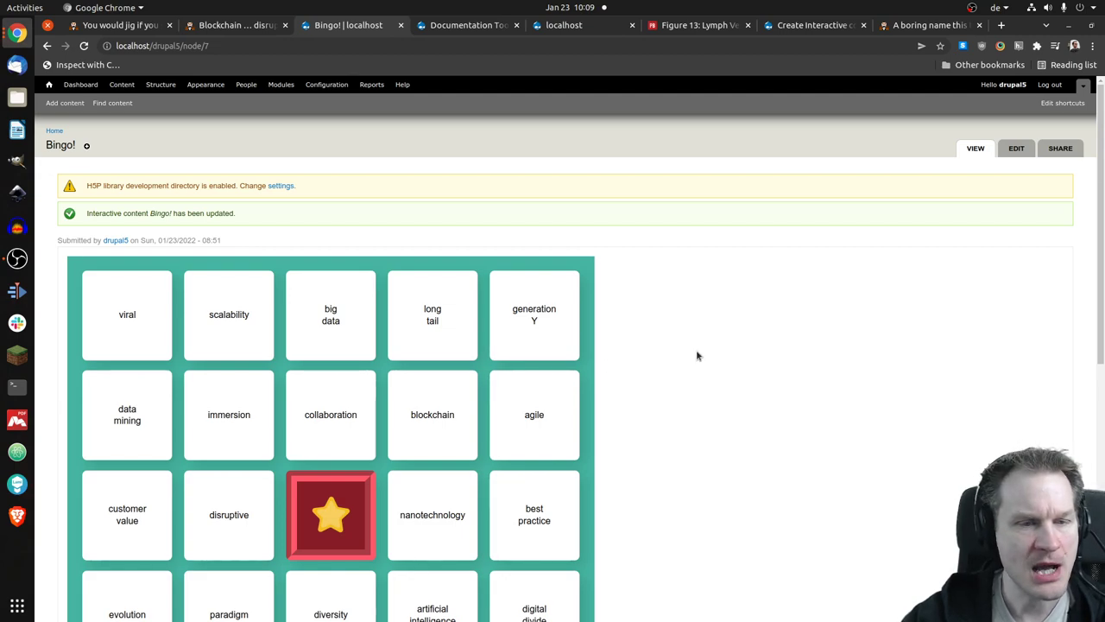
{"action": "scroll", "scroll_direction": "down", "scroll_amount": 3}
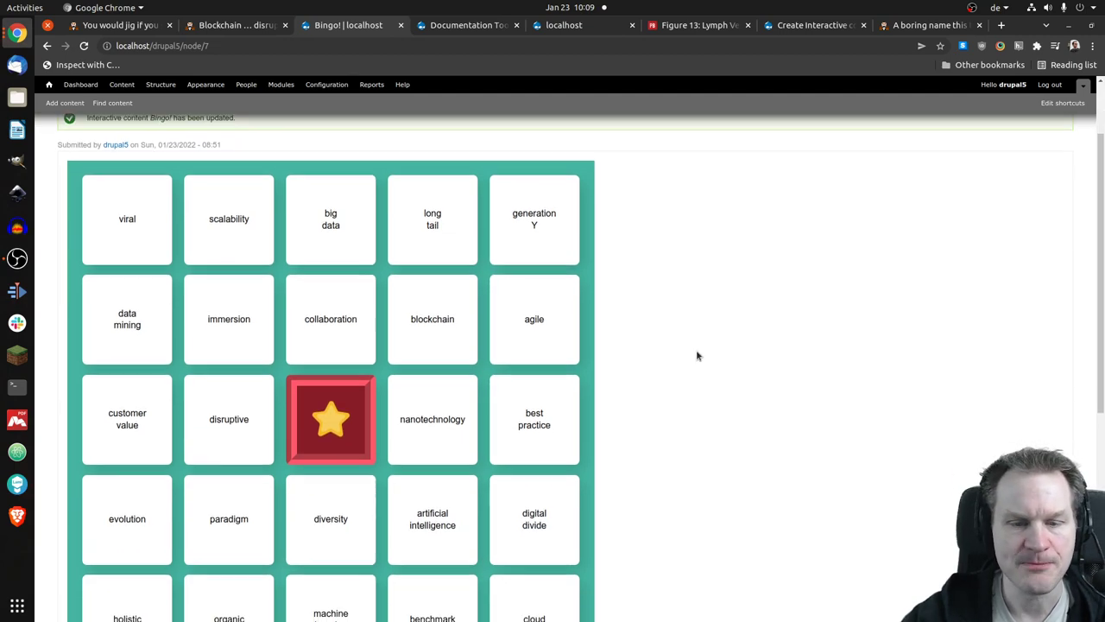
{"action": "scroll", "scroll_direction": "down", "scroll_amount": 3}
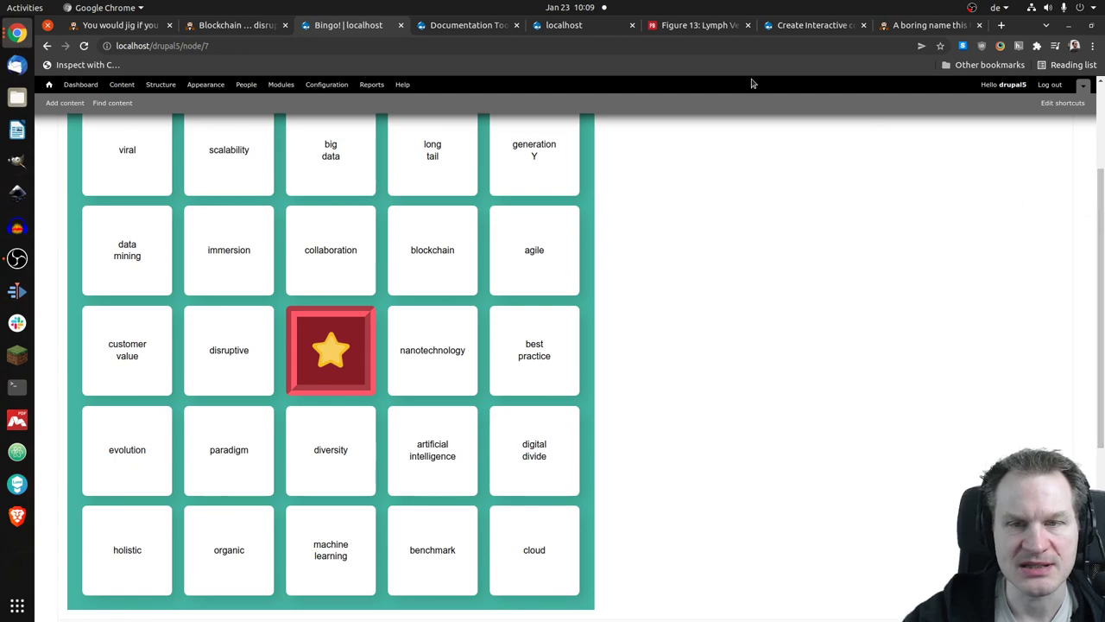
{"action": "mouse_move", "coordinate": [694, 131]}
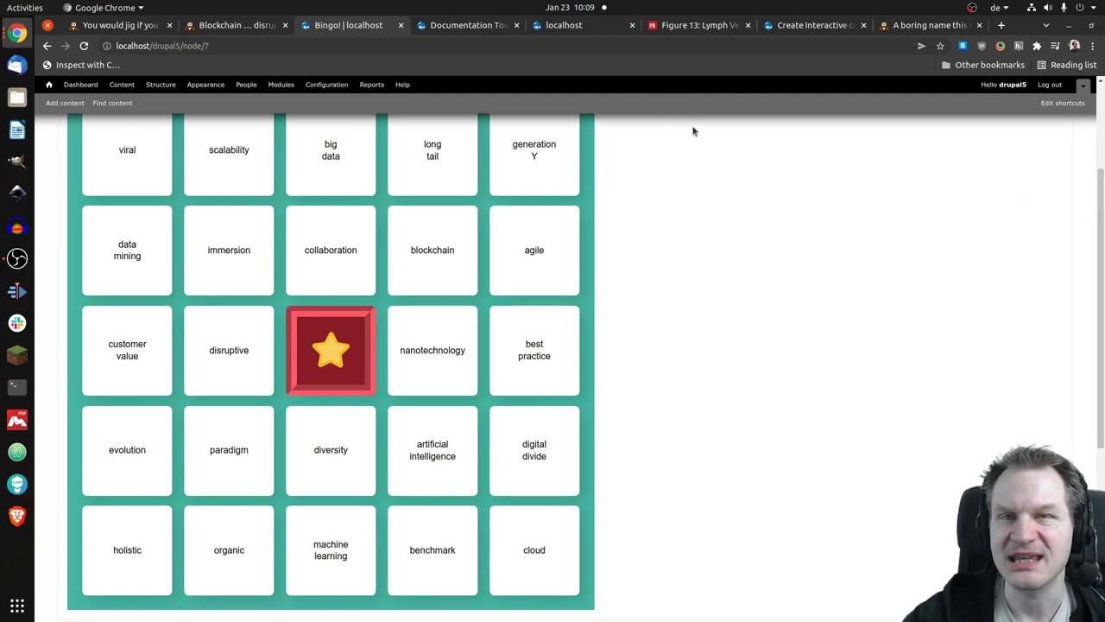
{"action": "mouse_move", "coordinate": [677, 89]}
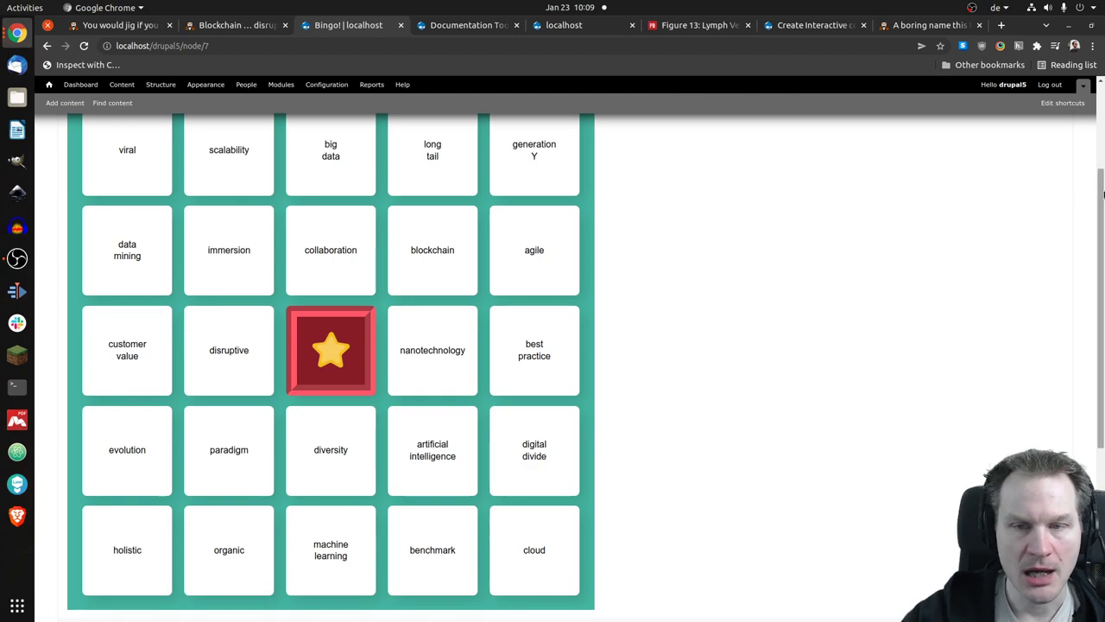
{"action": "scroll", "scroll_direction": "down", "scroll_amount": 3}
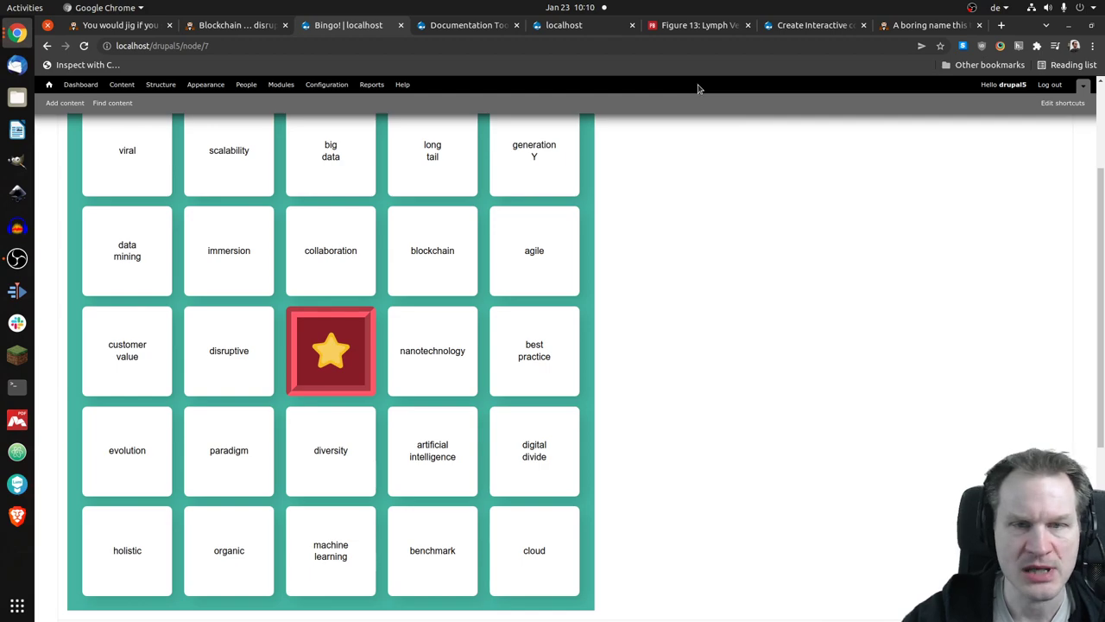
{"action": "mouse_move", "coordinate": [770, 94]}
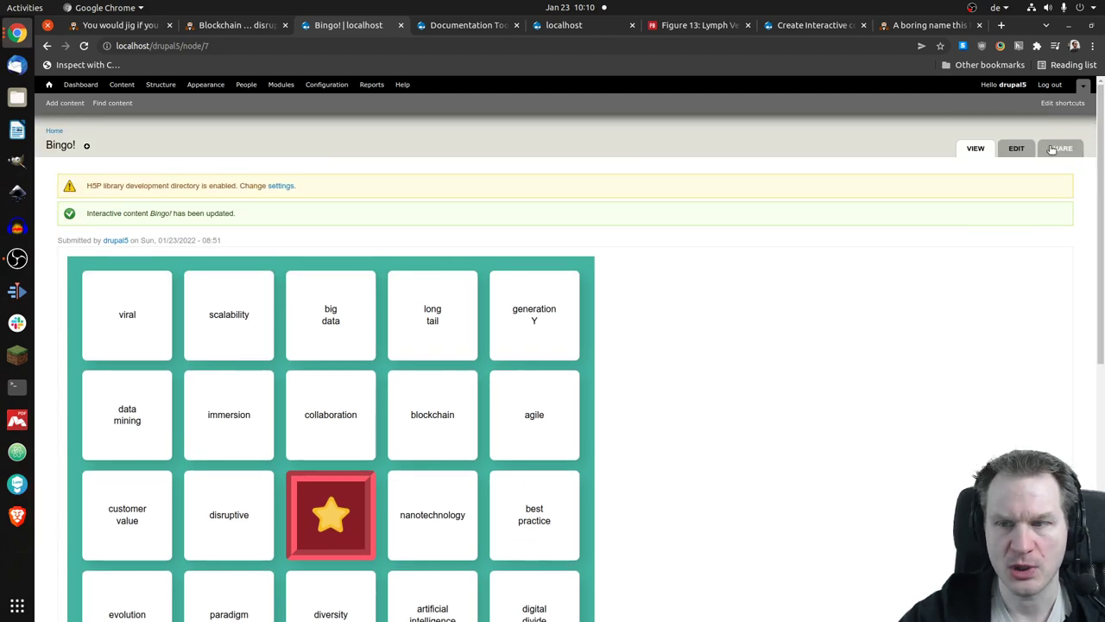
- Edit the Bingo node, expand Audio, and add a file for 'Completed row or column'
{"action": "left_click", "coordinate": [1016, 147]}
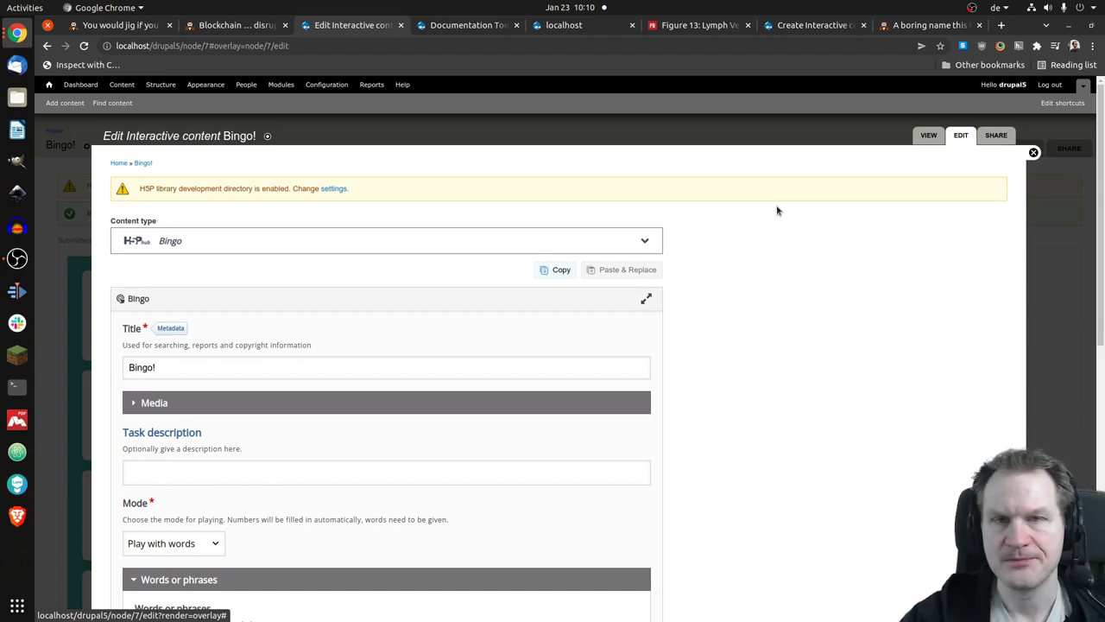
{"action": "scroll", "scroll_direction": "down", "scroll_amount": 3}
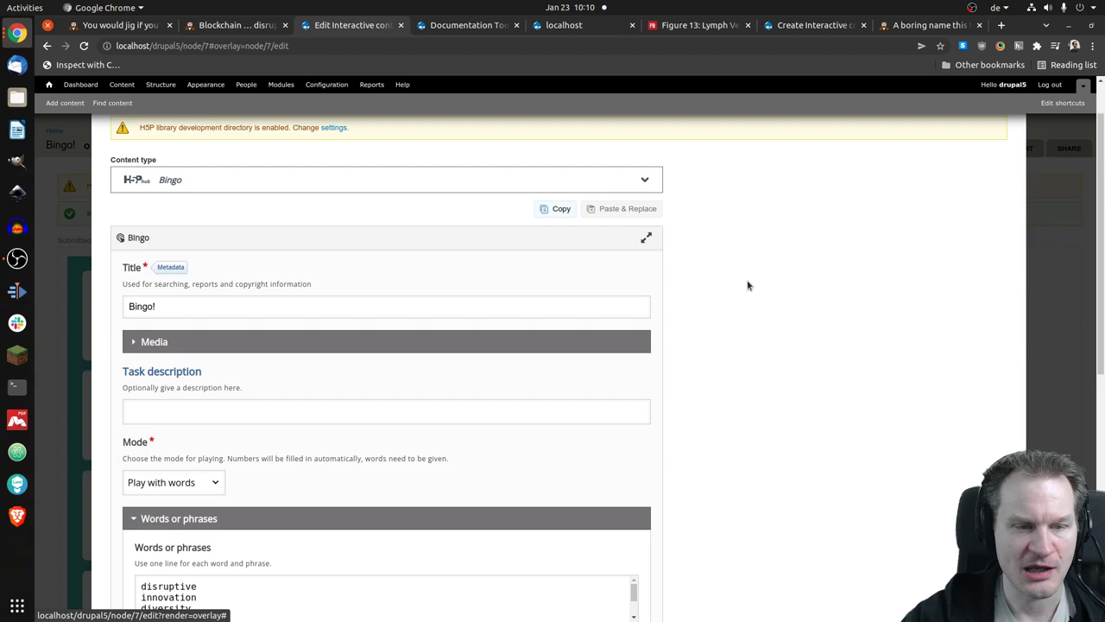
{"action": "scroll", "scroll_direction": "down", "scroll_amount": 3}
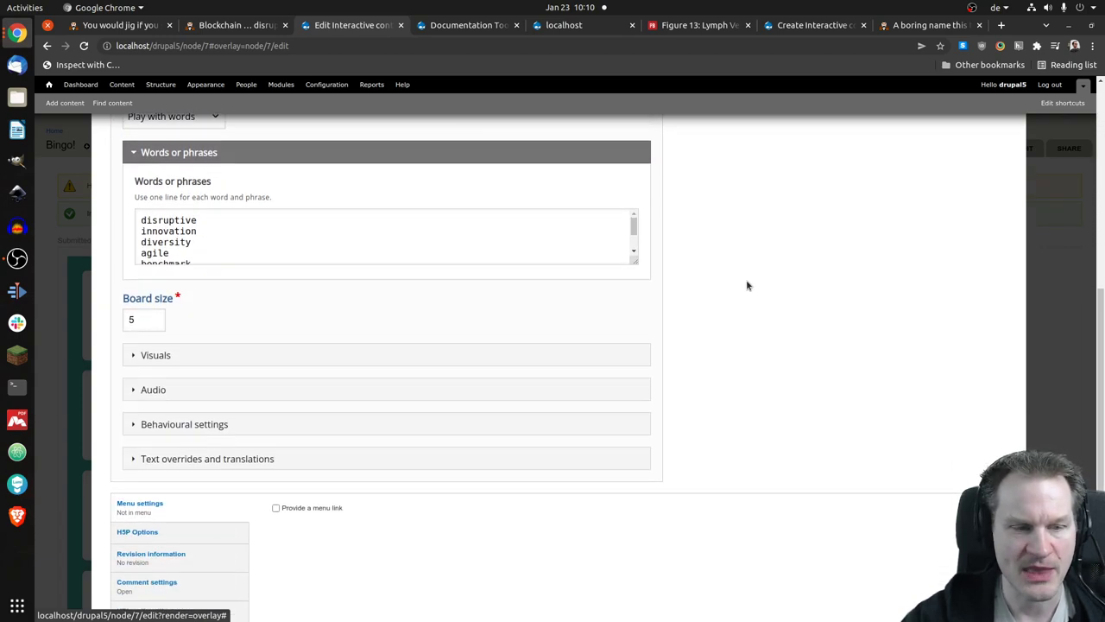
{"action": "scroll", "scroll_direction": "down", "scroll_amount": 3}
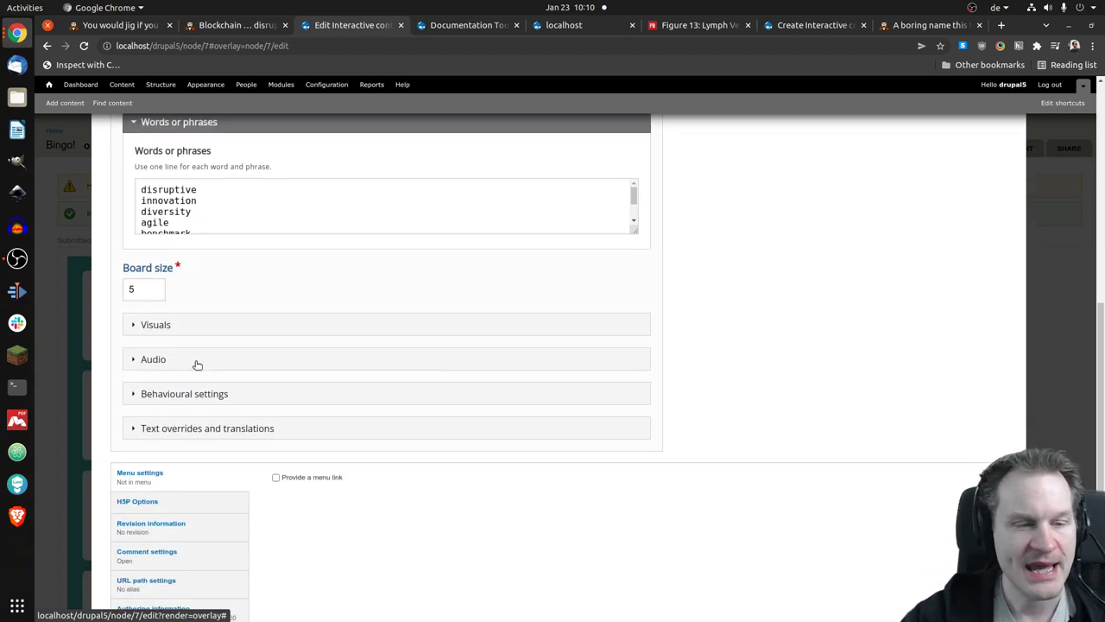
{"action": "left_click", "coordinate": [153, 359]}
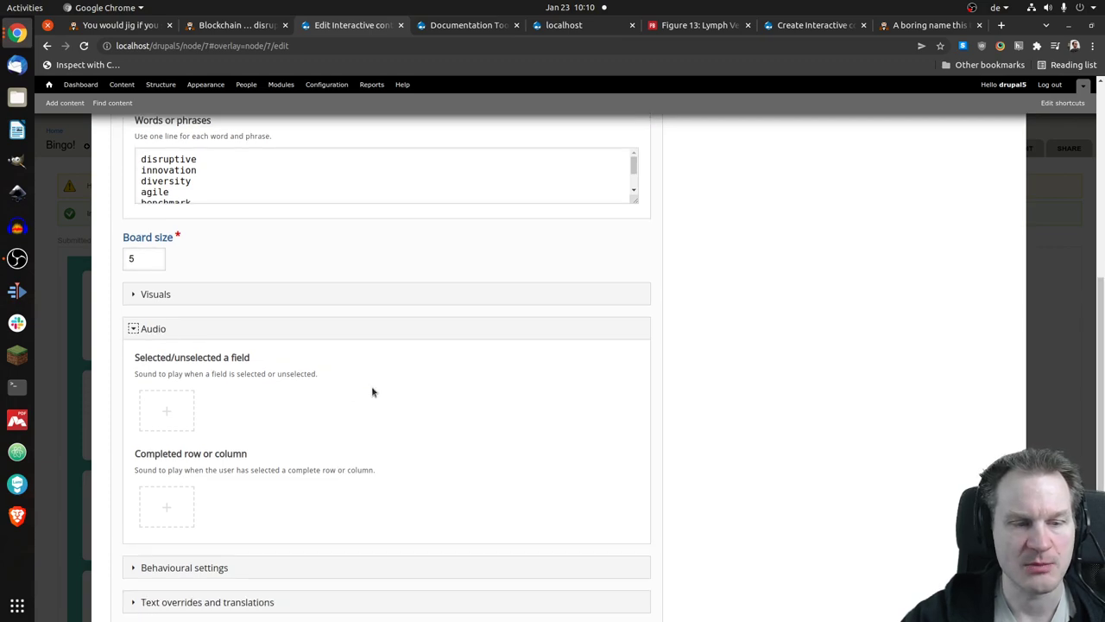
{"action": "mouse_move", "coordinate": [395, 378]}
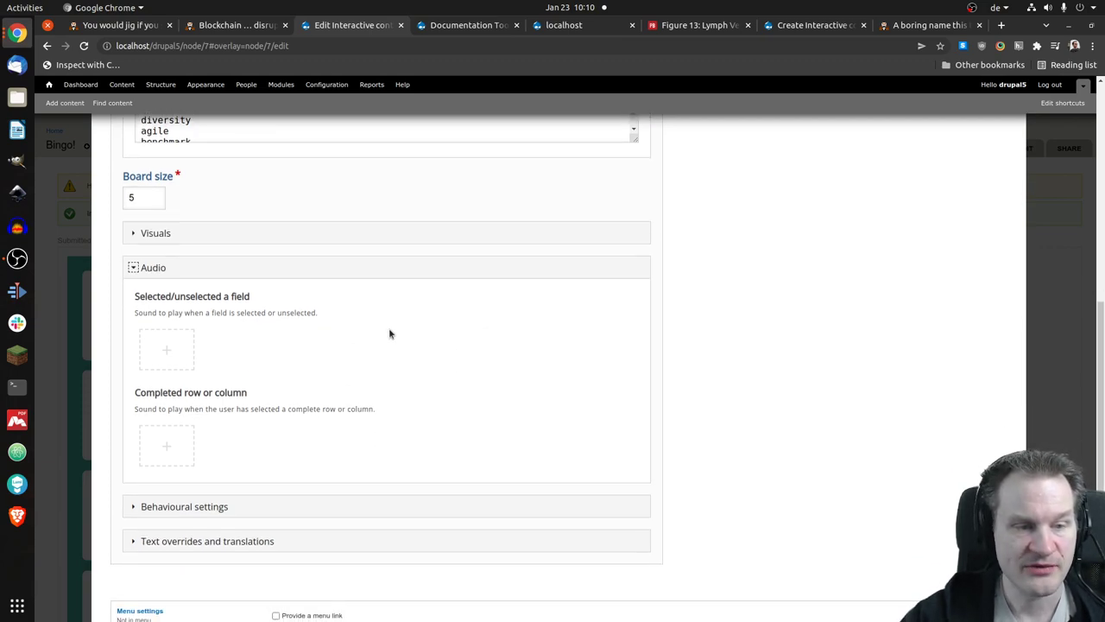
{"action": "mouse_move", "coordinate": [167, 352]}
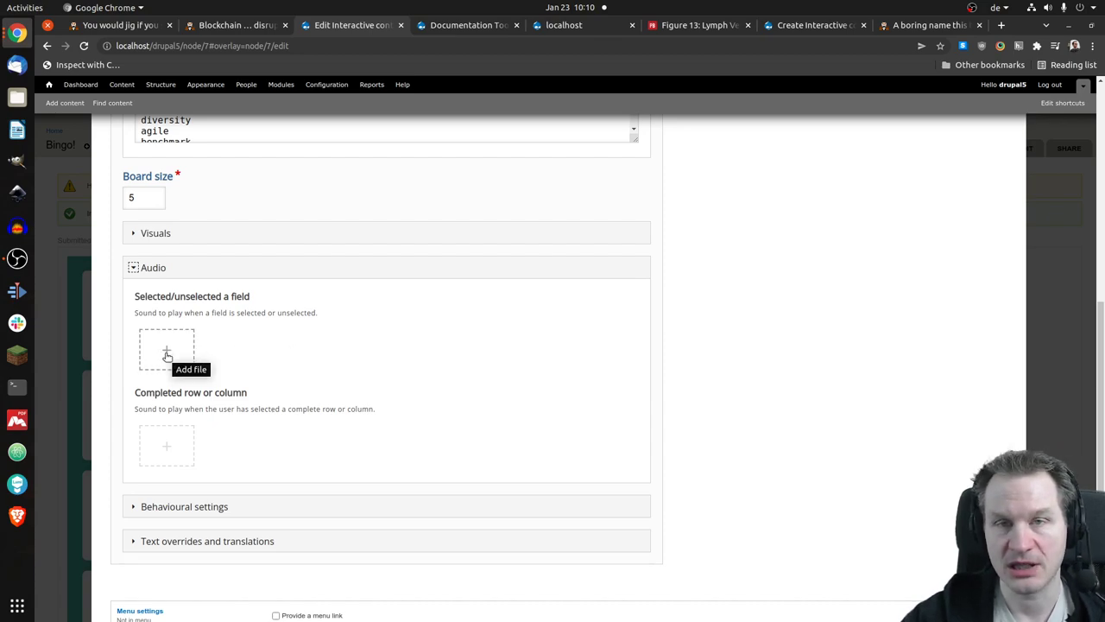
{"action": "mouse_move", "coordinate": [253, 342]}
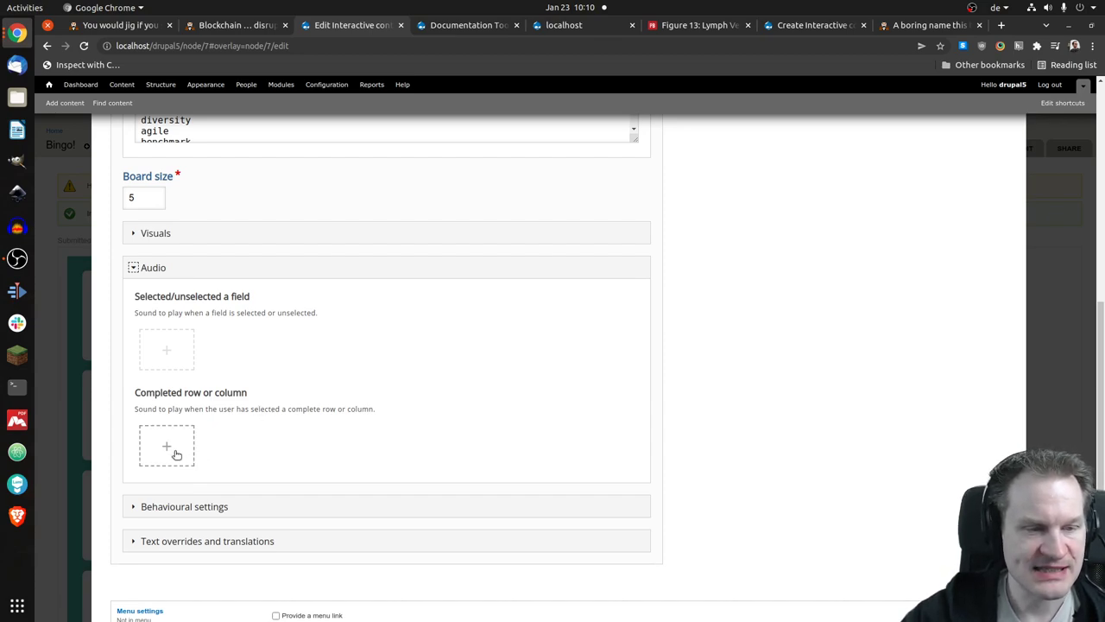
{"action": "mouse_move", "coordinate": [167, 446]}
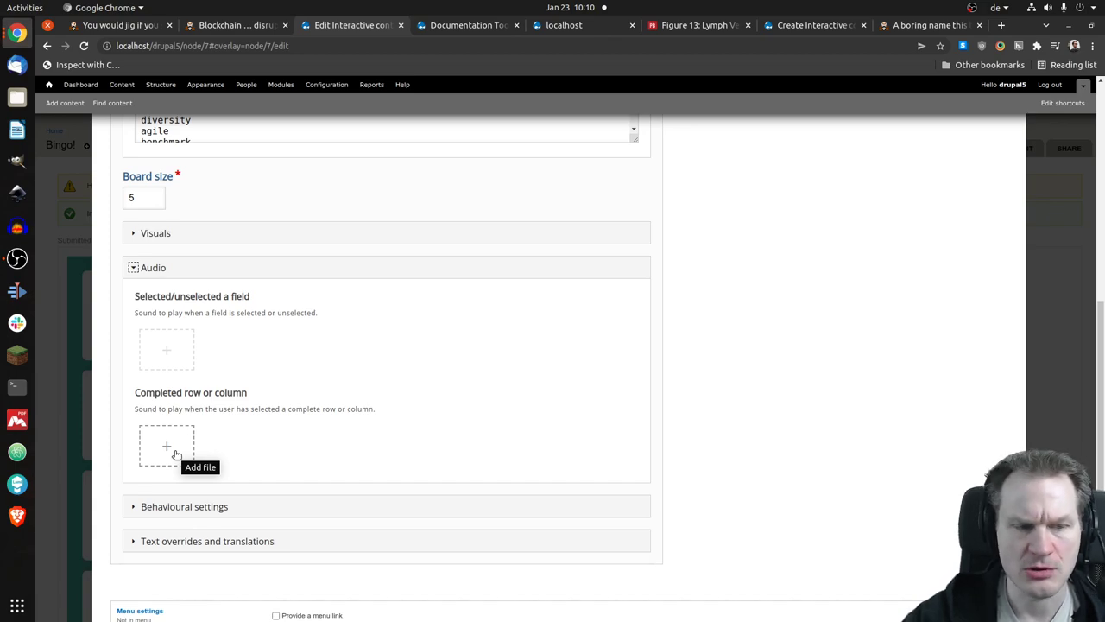
{"action": "left_click", "coordinate": [167, 446]}
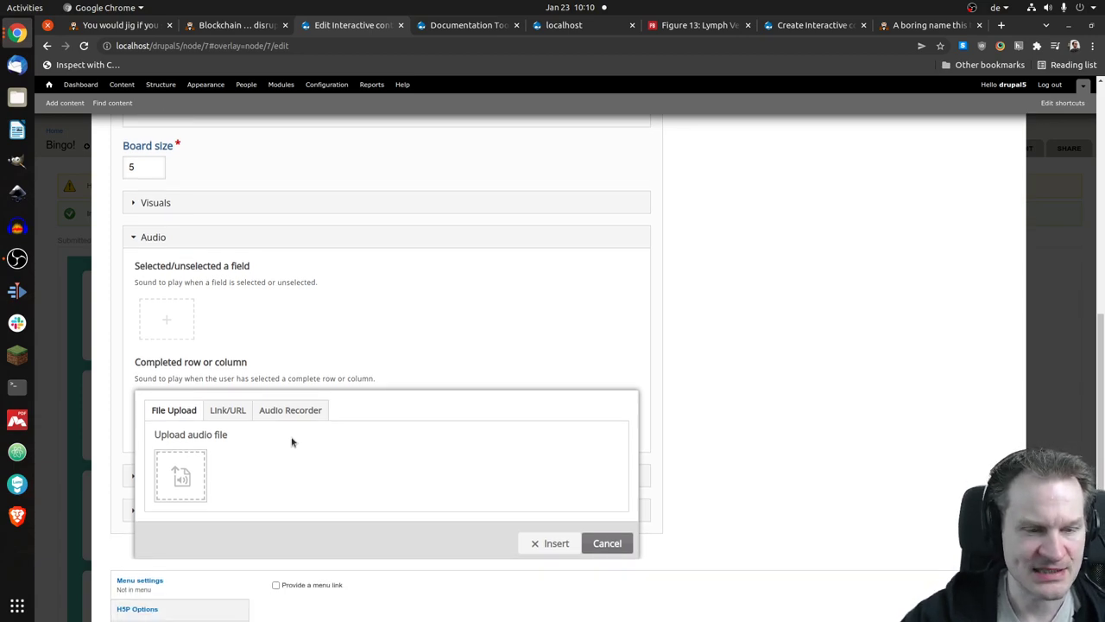
- Record a short voice clip in the Audio Recorder and insert it as the completed-row sound
{"action": "left_click", "coordinate": [290, 410]}
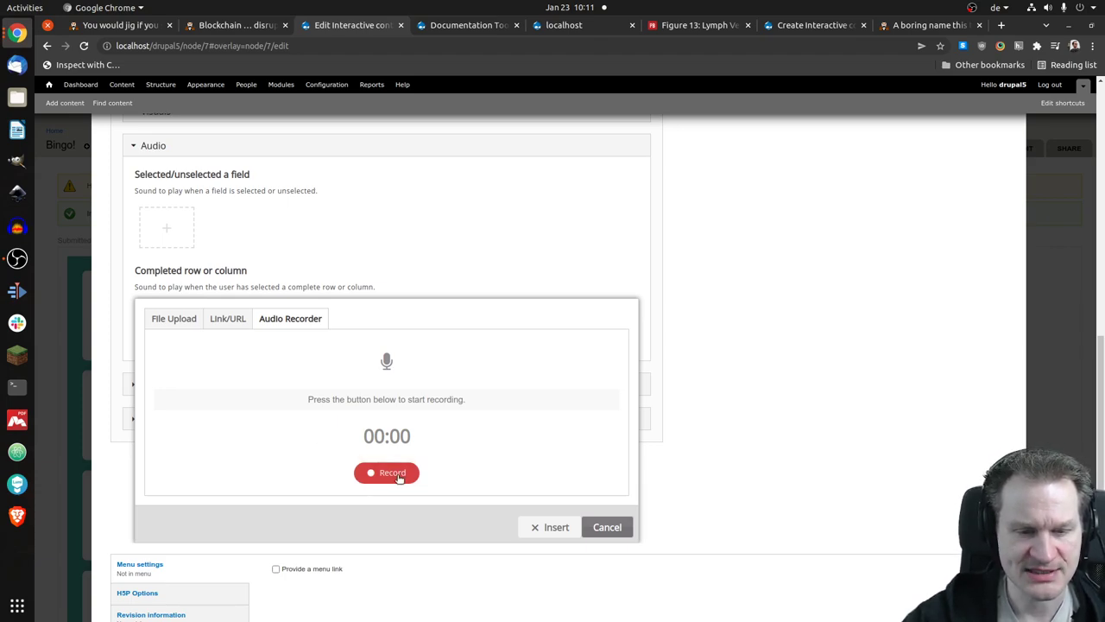
{"action": "left_click", "coordinate": [385, 473]}
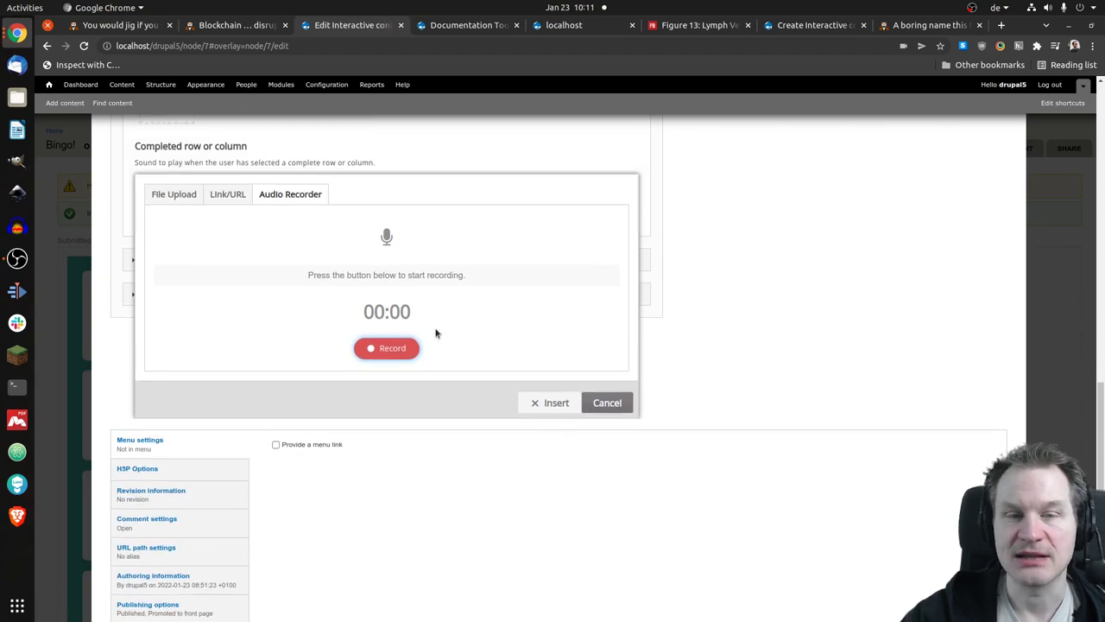
{"action": "left_click", "coordinate": [385, 348]}
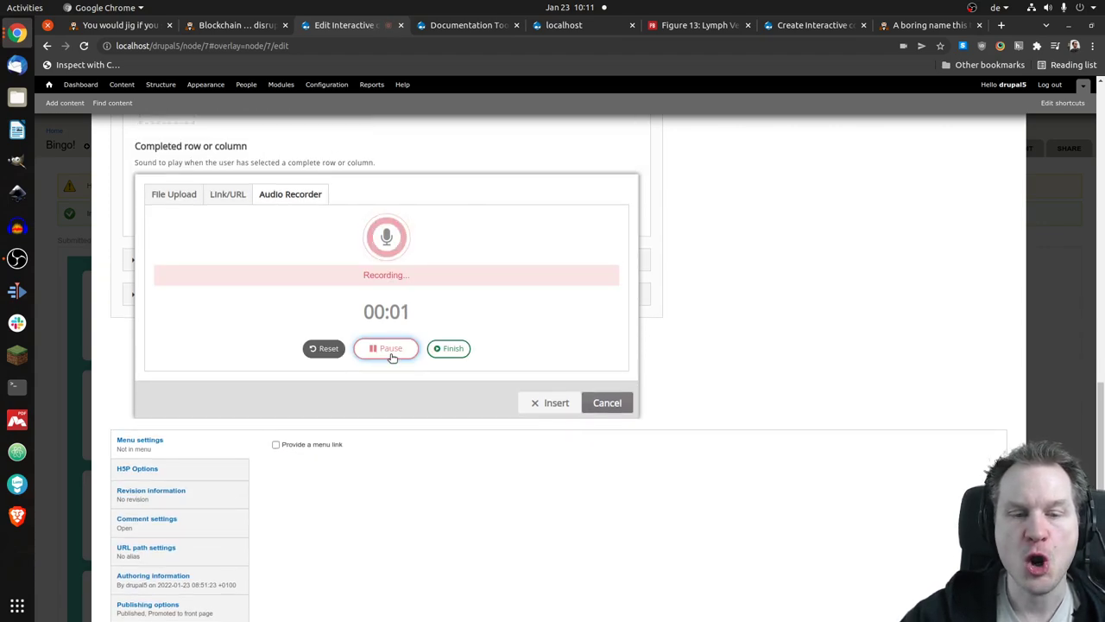
{"action": "left_click", "coordinate": [448, 348]}
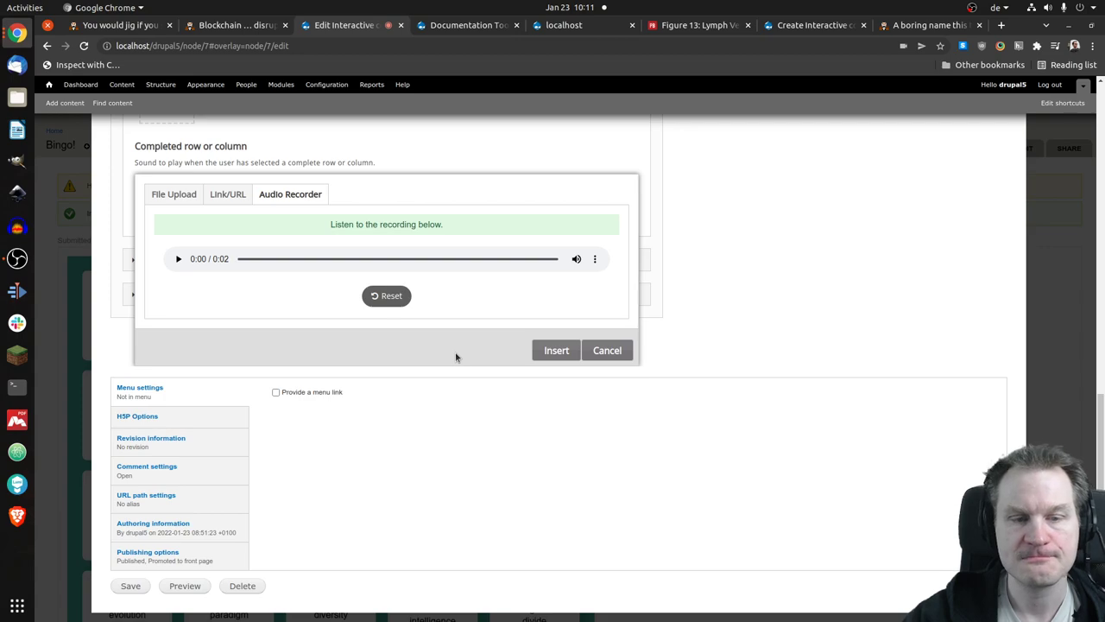
{"action": "left_click", "coordinate": [556, 350]}
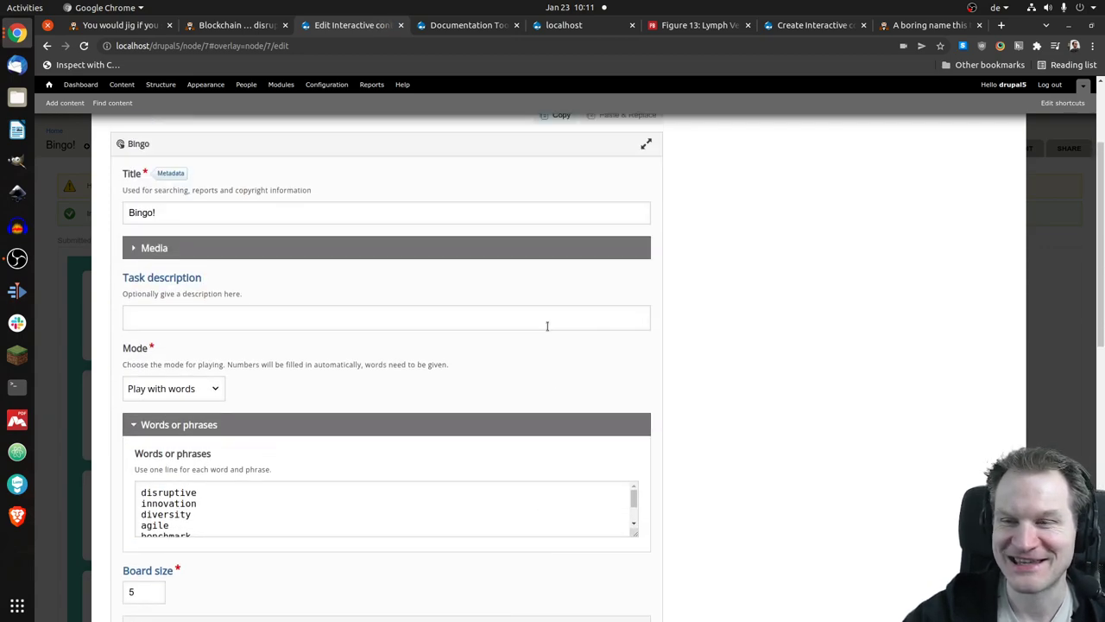
{"action": "scroll", "scroll_direction": "up", "scroll_amount": 3}
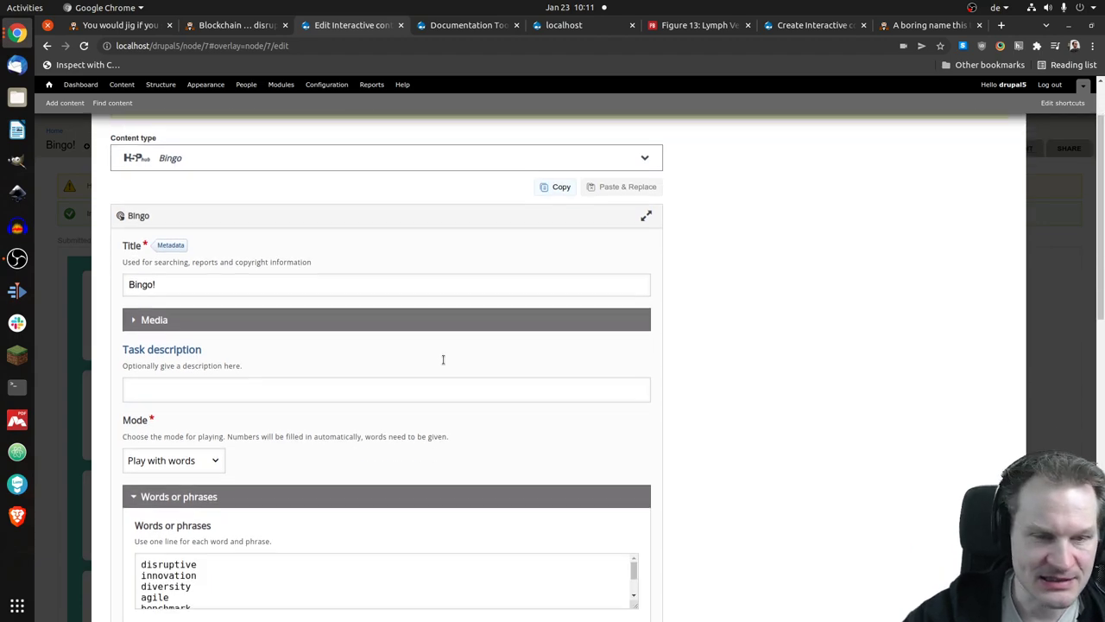
{"action": "scroll", "scroll_direction": "down", "scroll_amount": 3}
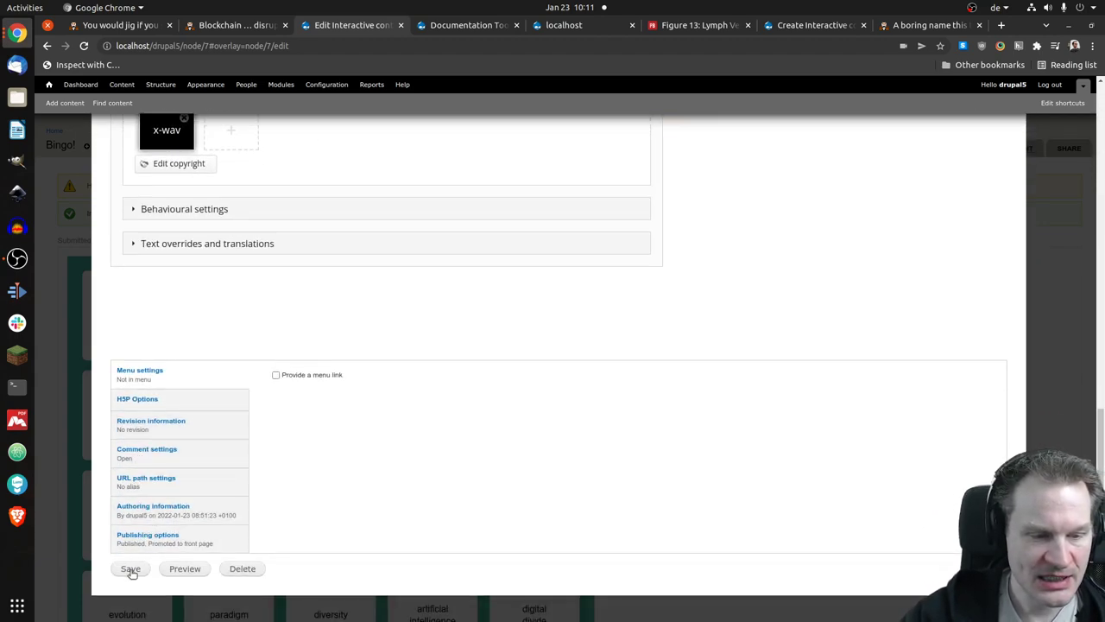
- Save the Bingo node, then mark globalization to complete the top row
{"action": "left_click", "coordinate": [129, 568]}
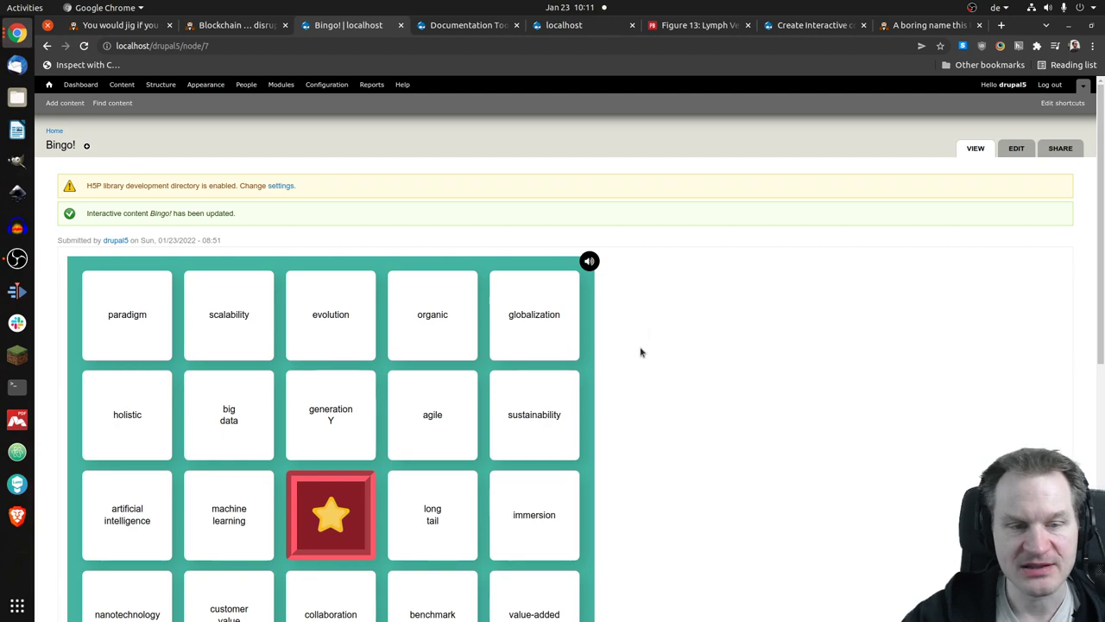
{"action": "scroll", "scroll_direction": "down", "scroll_amount": 3}
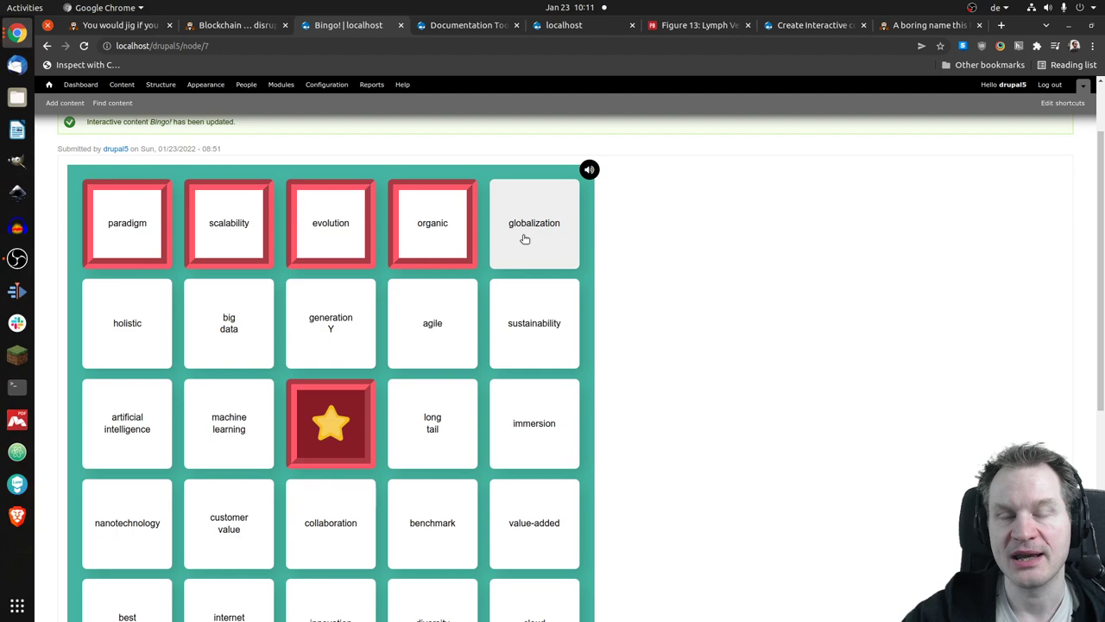
{"action": "left_click", "coordinate": [534, 223]}
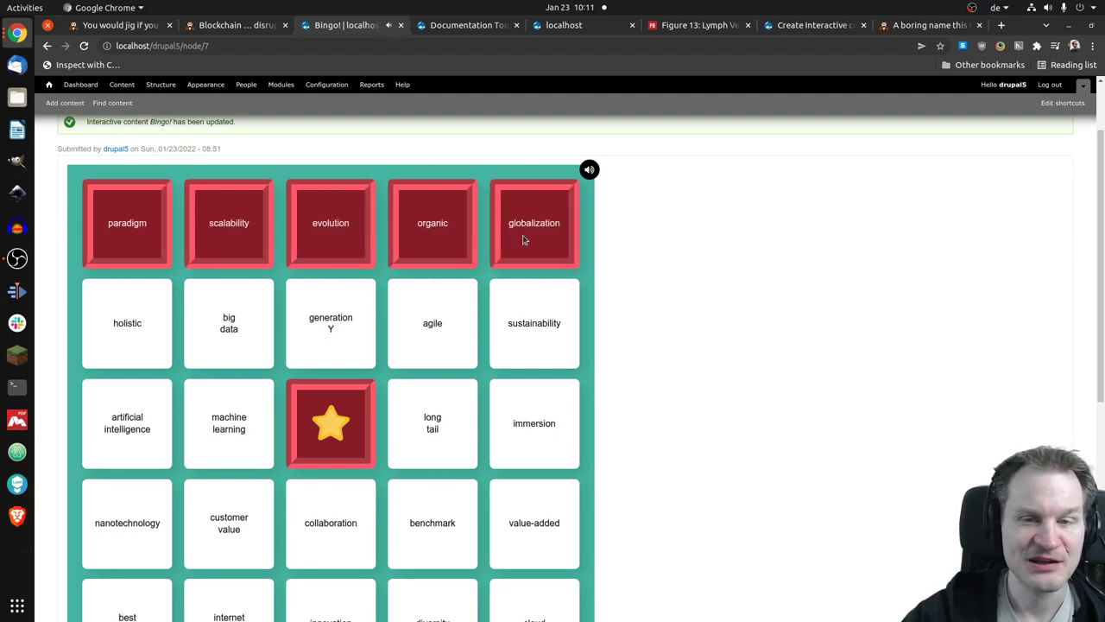
{"action": "mouse_move", "coordinate": [758, 262]}
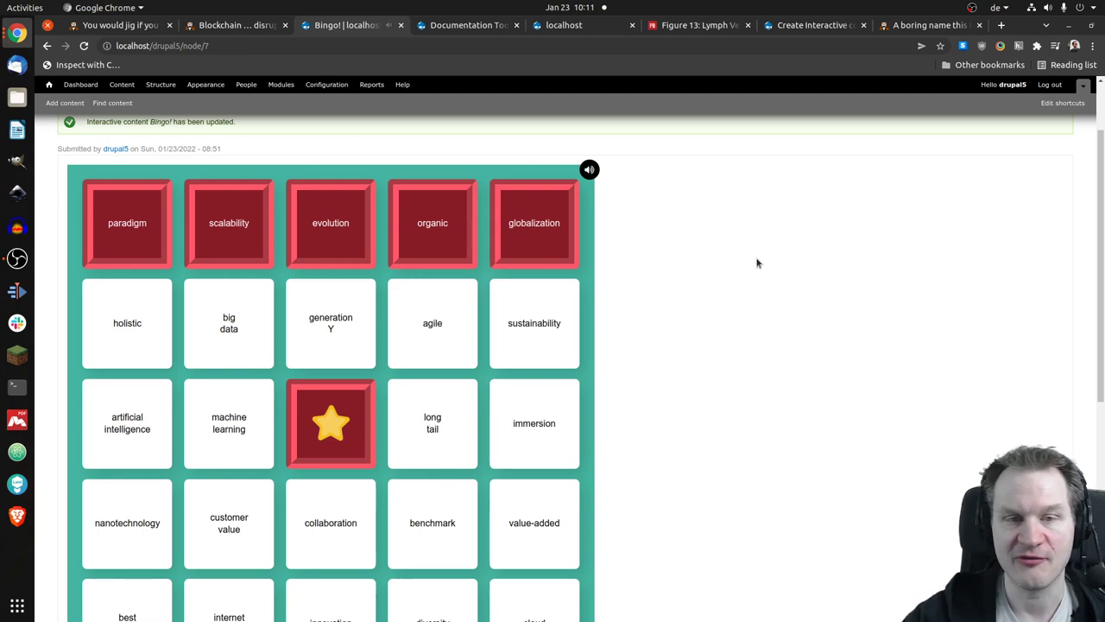